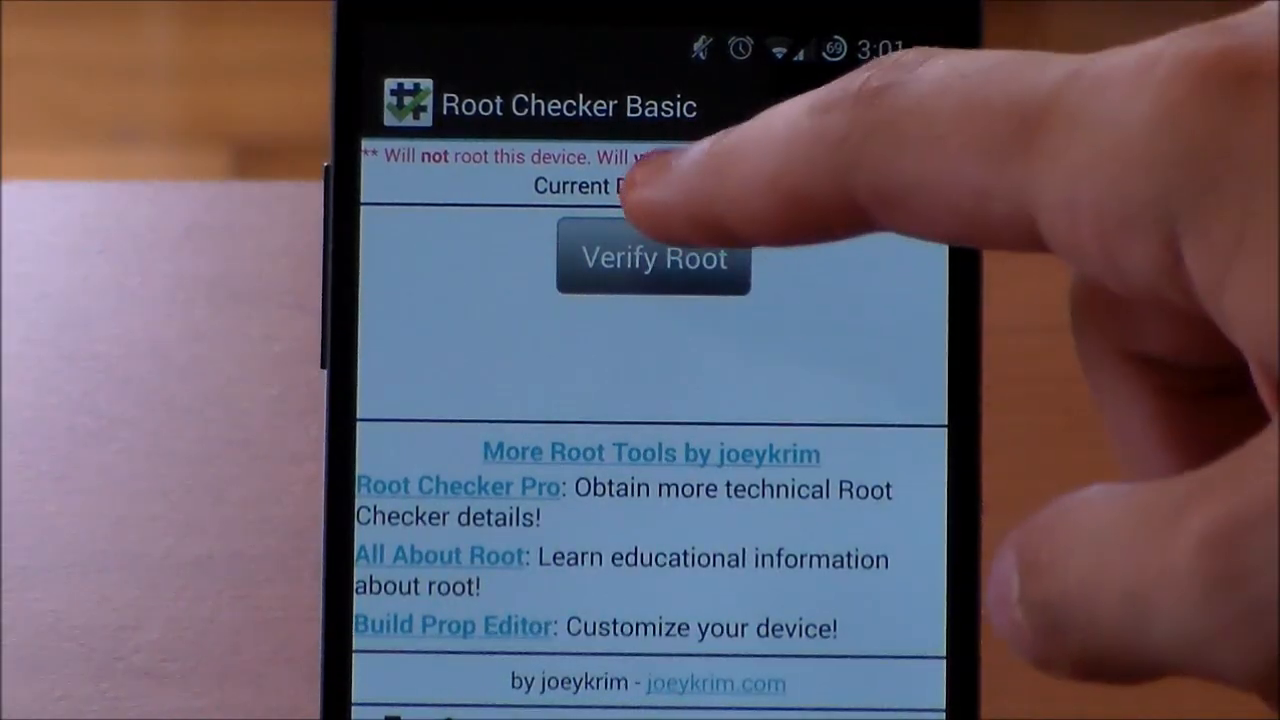
Verify root access in Root Checker Basic and scroll through the Xposed guide.
left_click(653, 258)
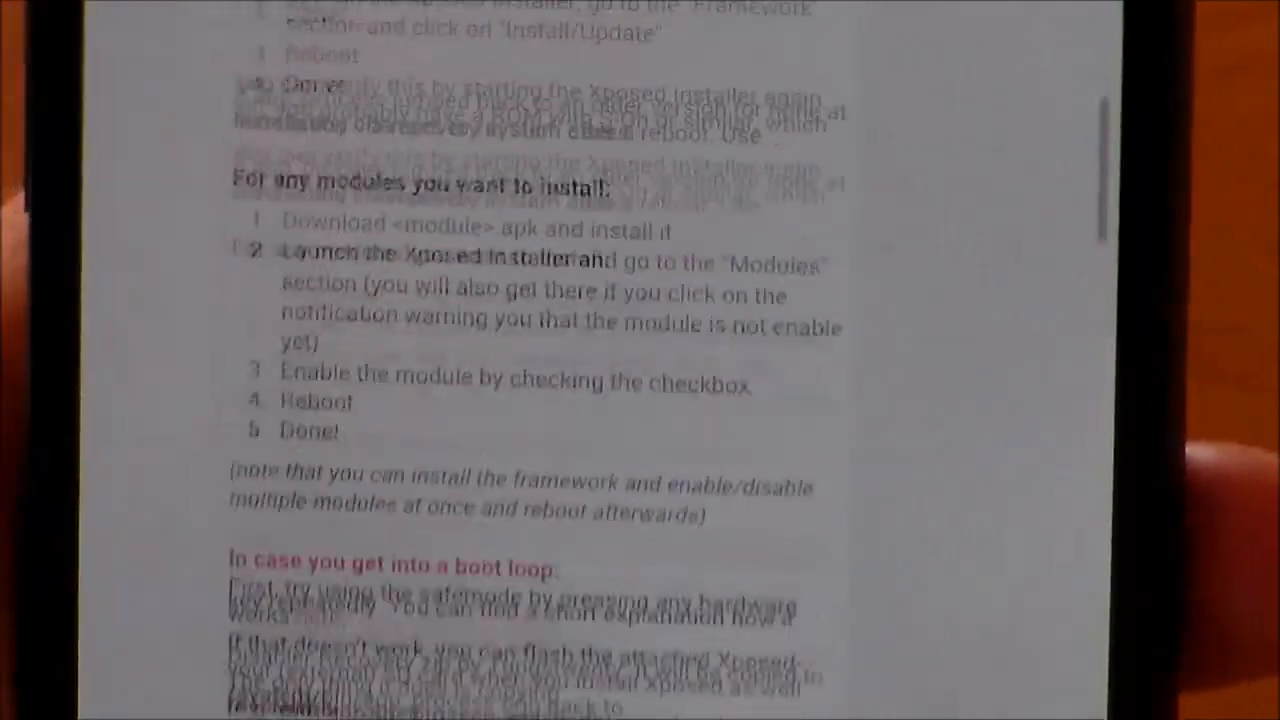
scroll("down", 3)
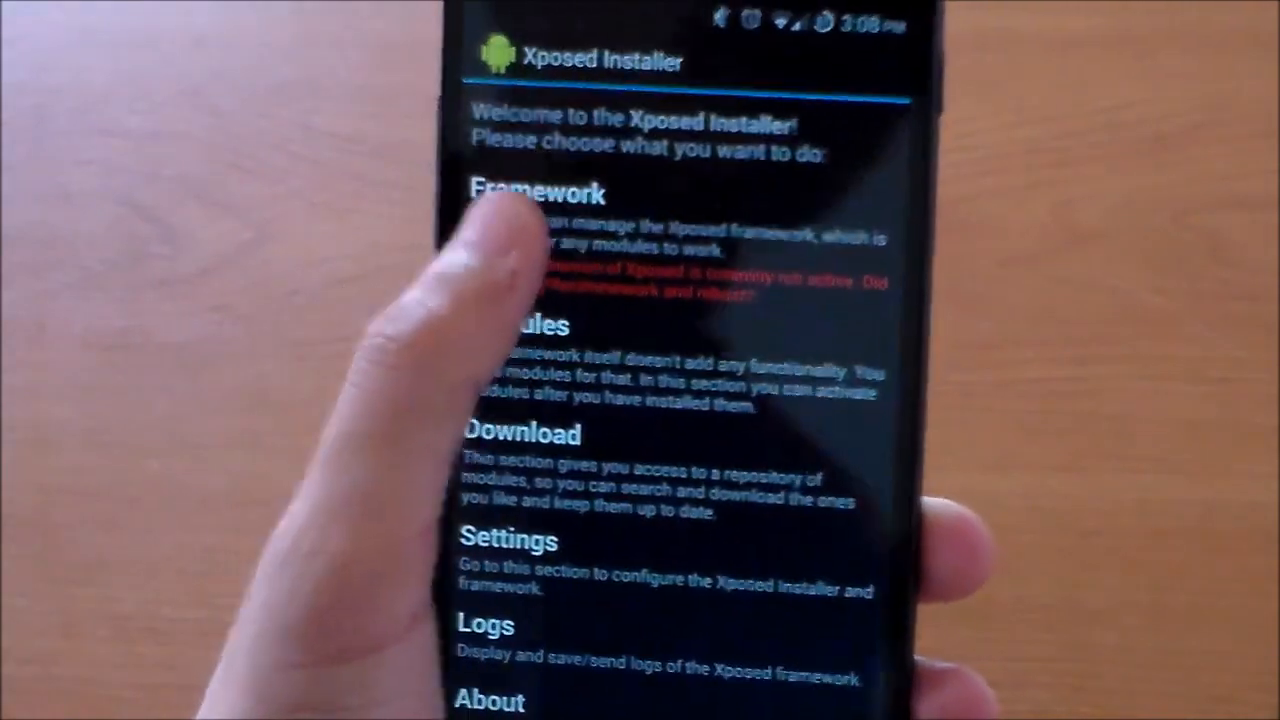
Install the Xposed framework, accepting the bootloop warning and granting superuser access.
left_click(535, 193)
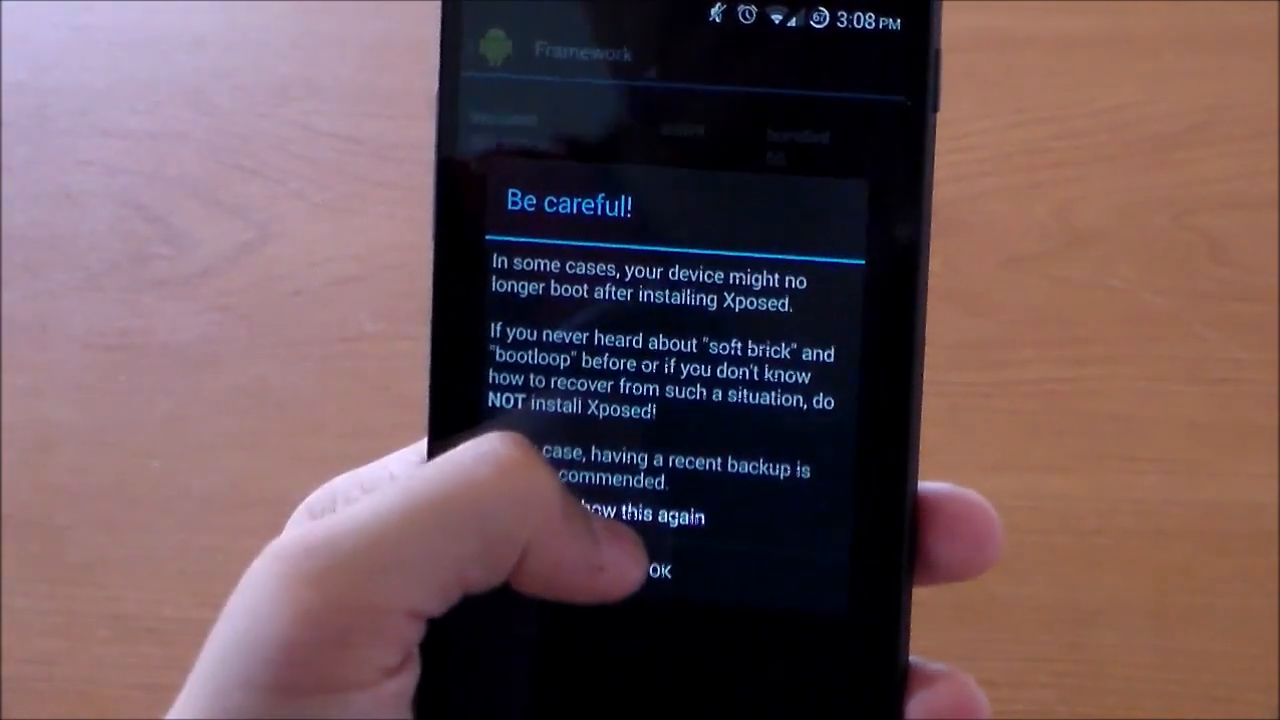
left_click(657, 569)
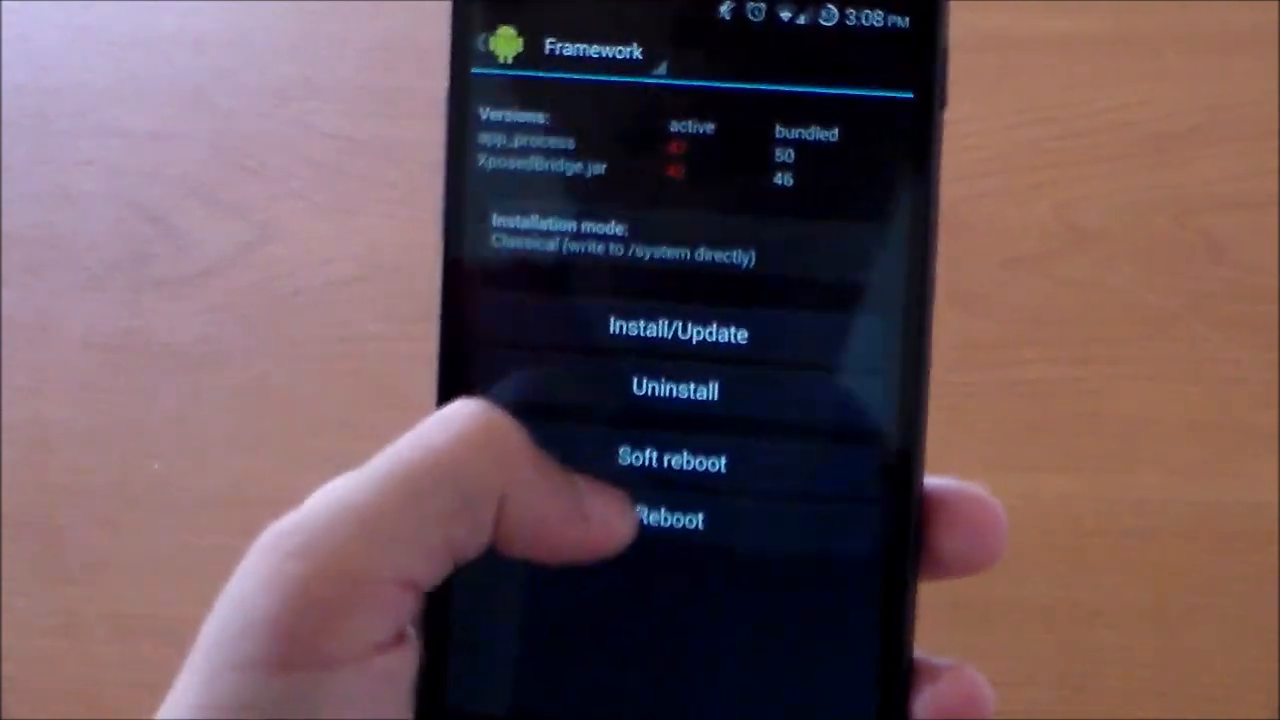
left_click(665, 519)
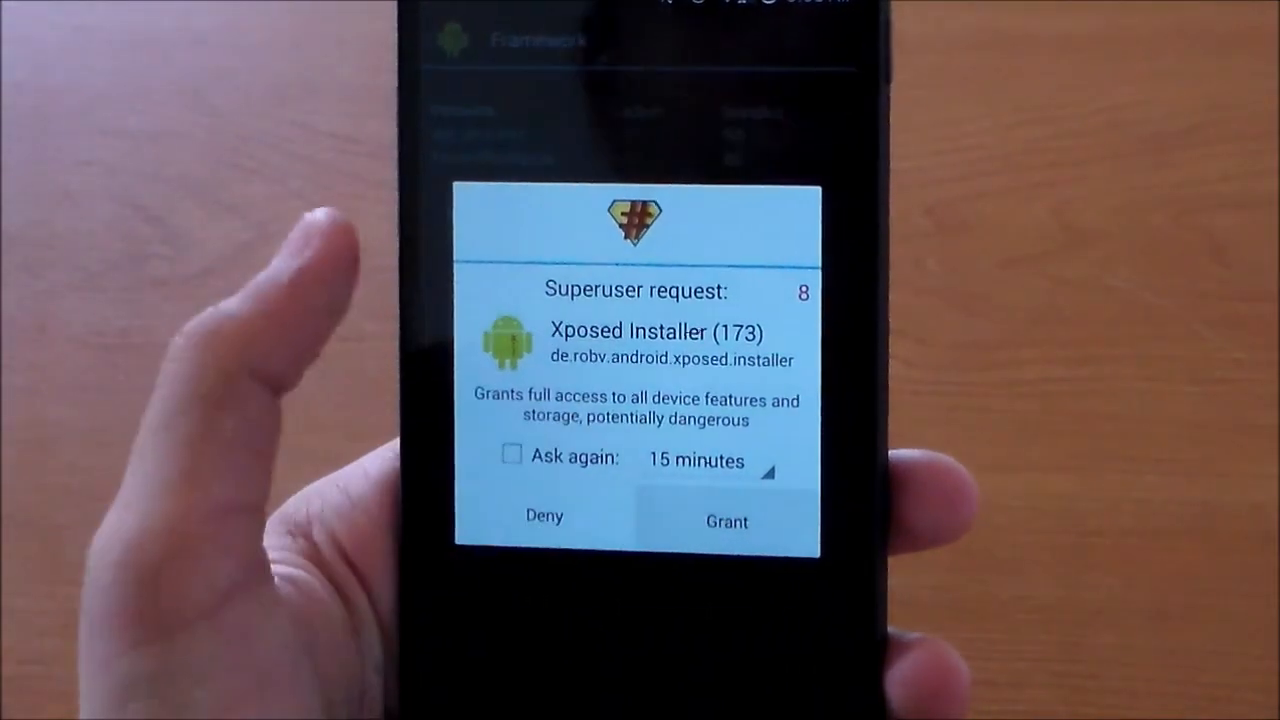
left_click(726, 521)
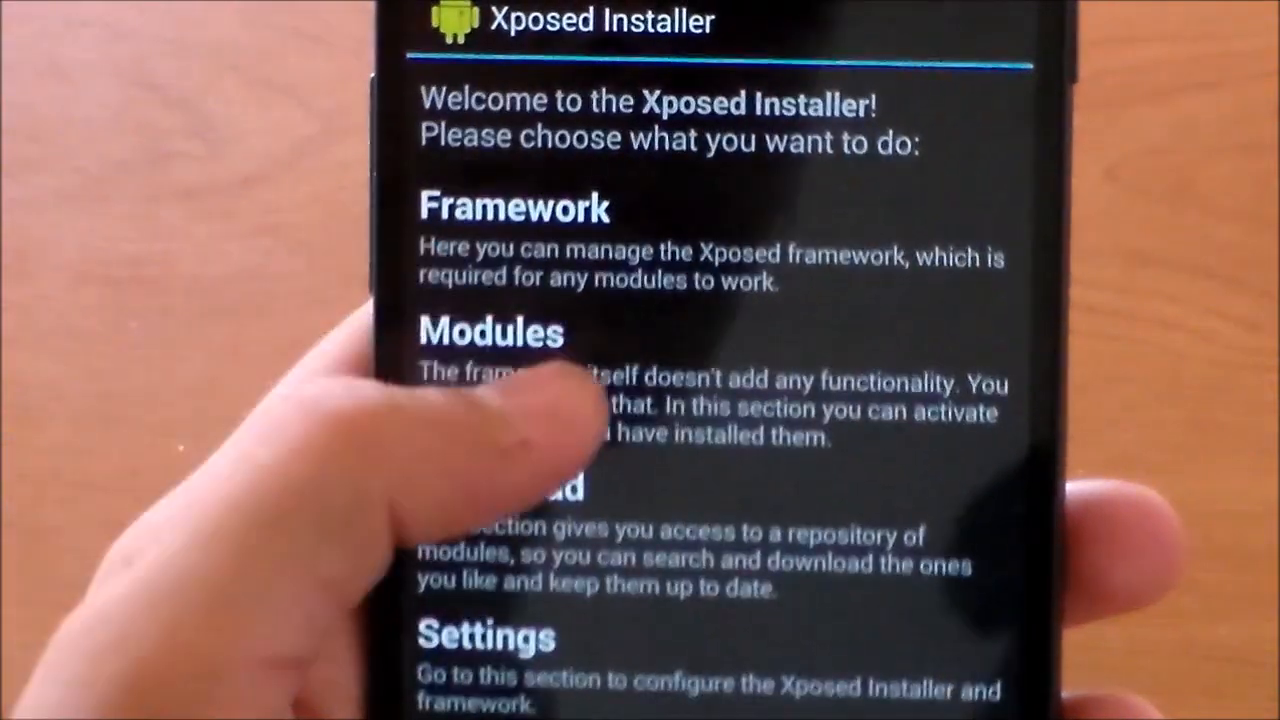
left_click(490, 333)
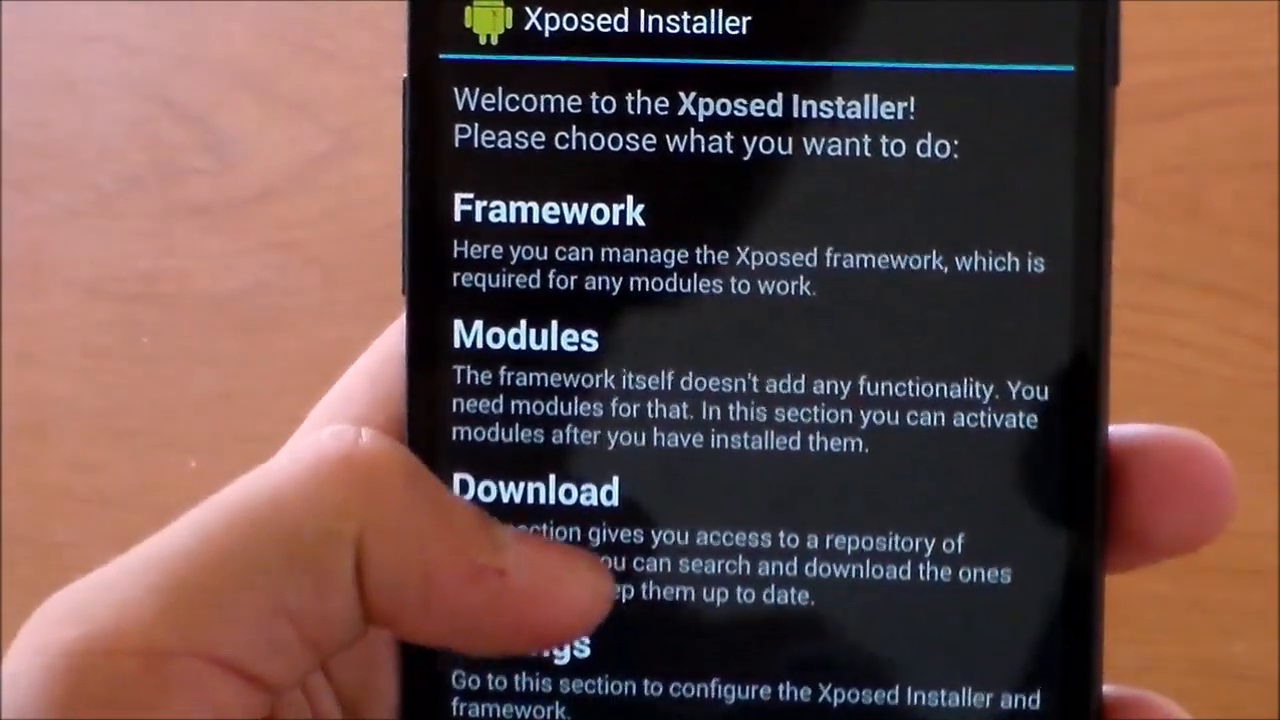
left_click(535, 490)
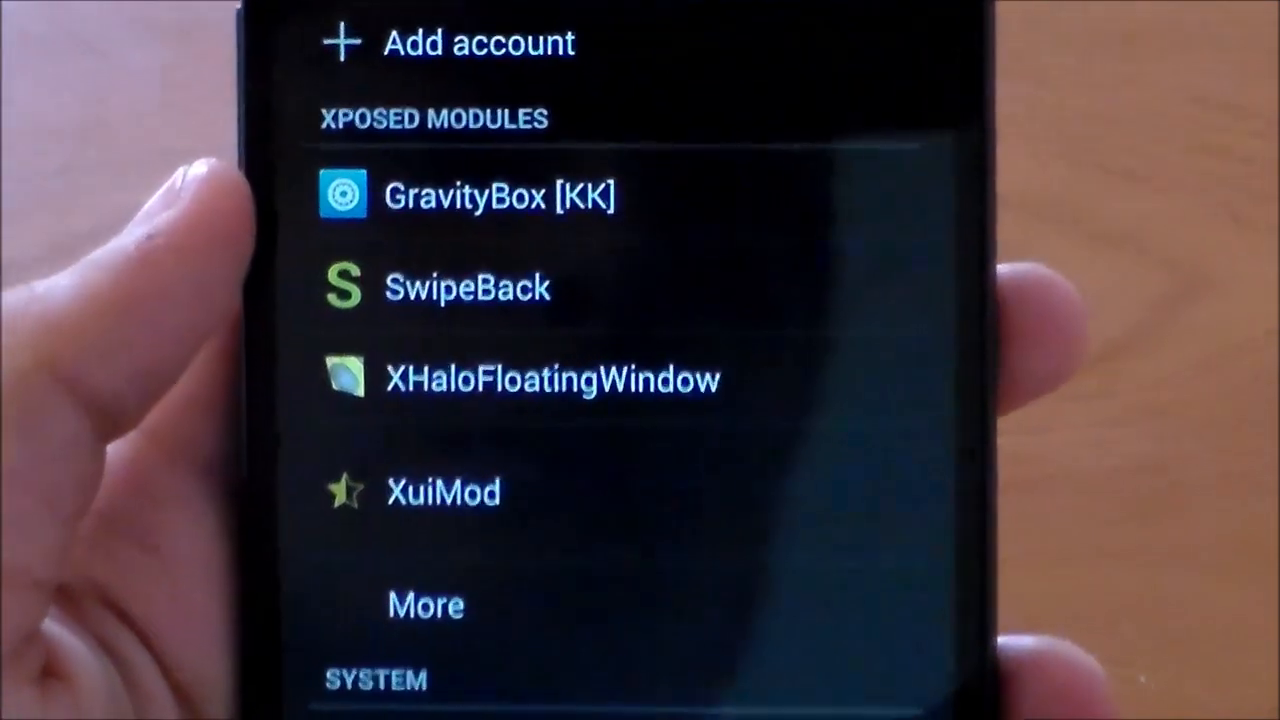
Scroll Settings down to the Xposed Modules section and open the SwipeBack entry.
scroll("down", 3)
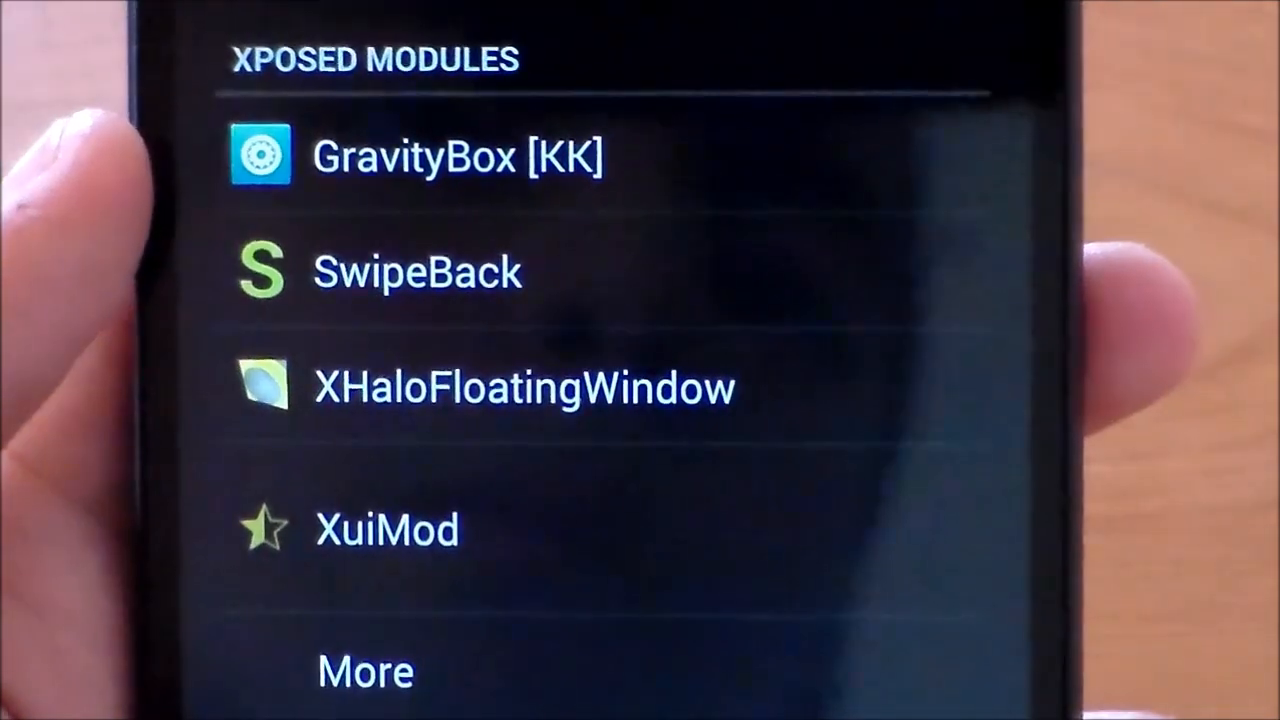
scroll("down", 3)
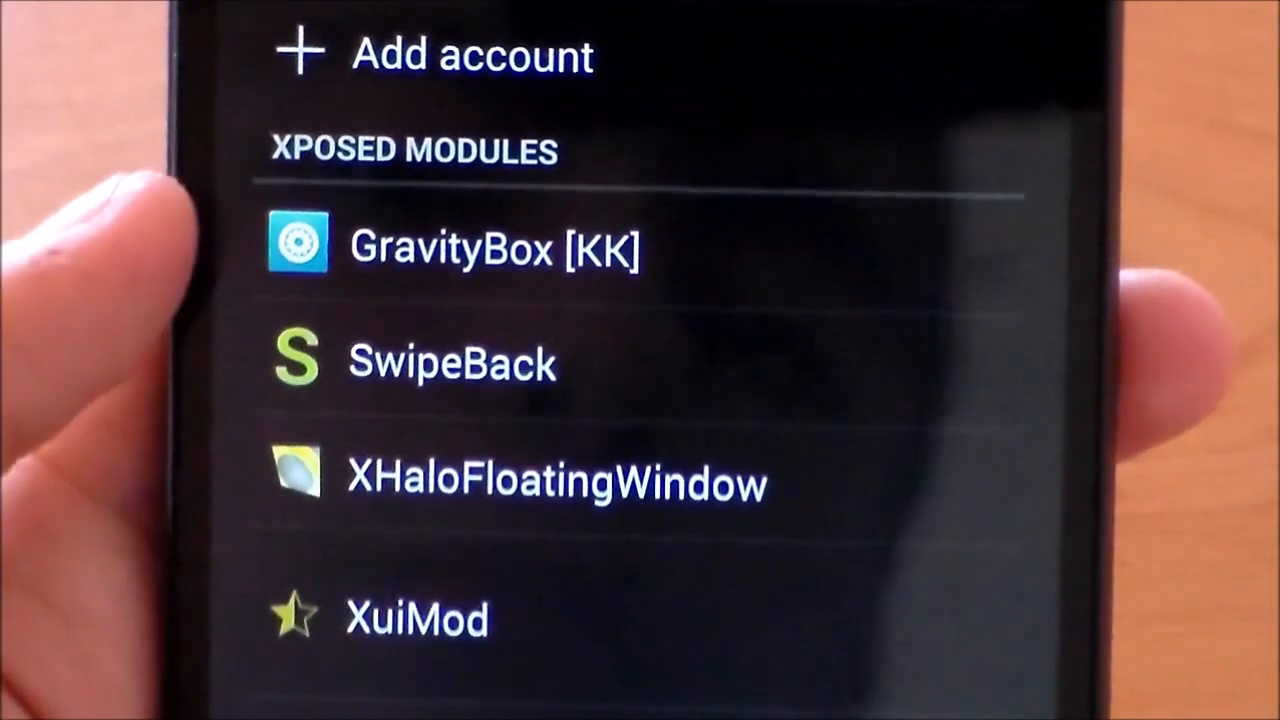
left_click(450, 360)
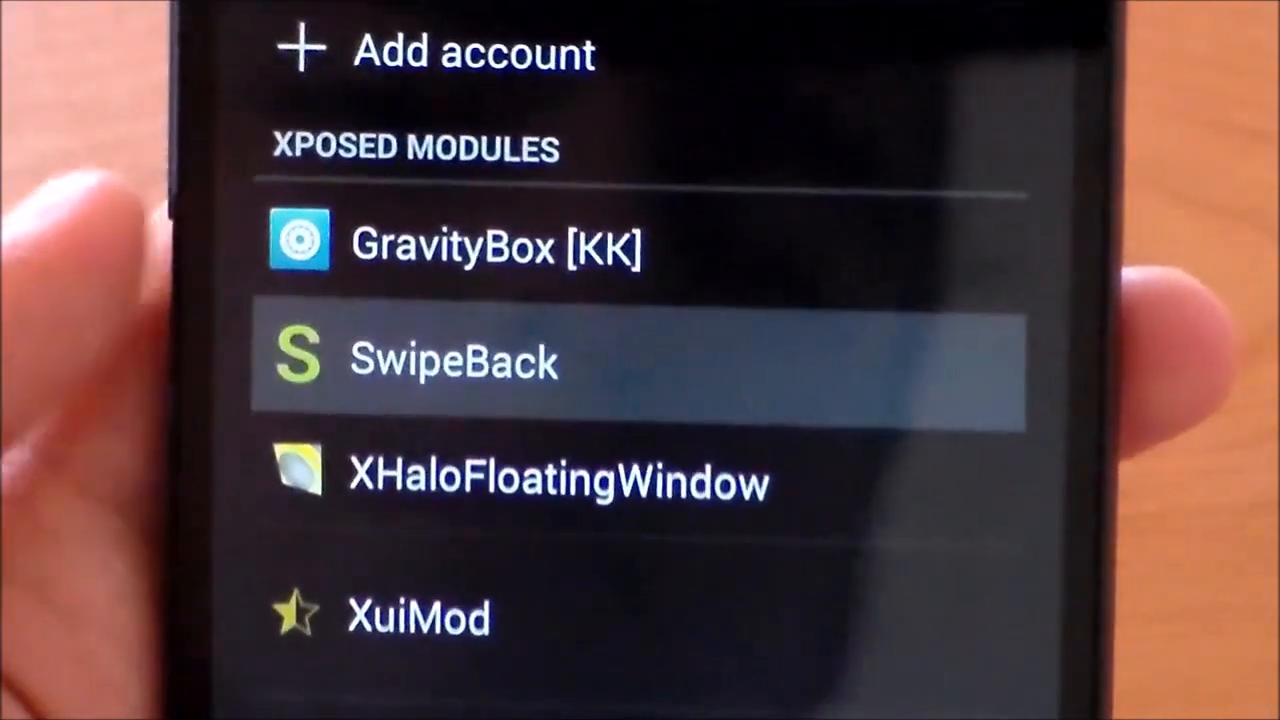
left_click(450, 360)
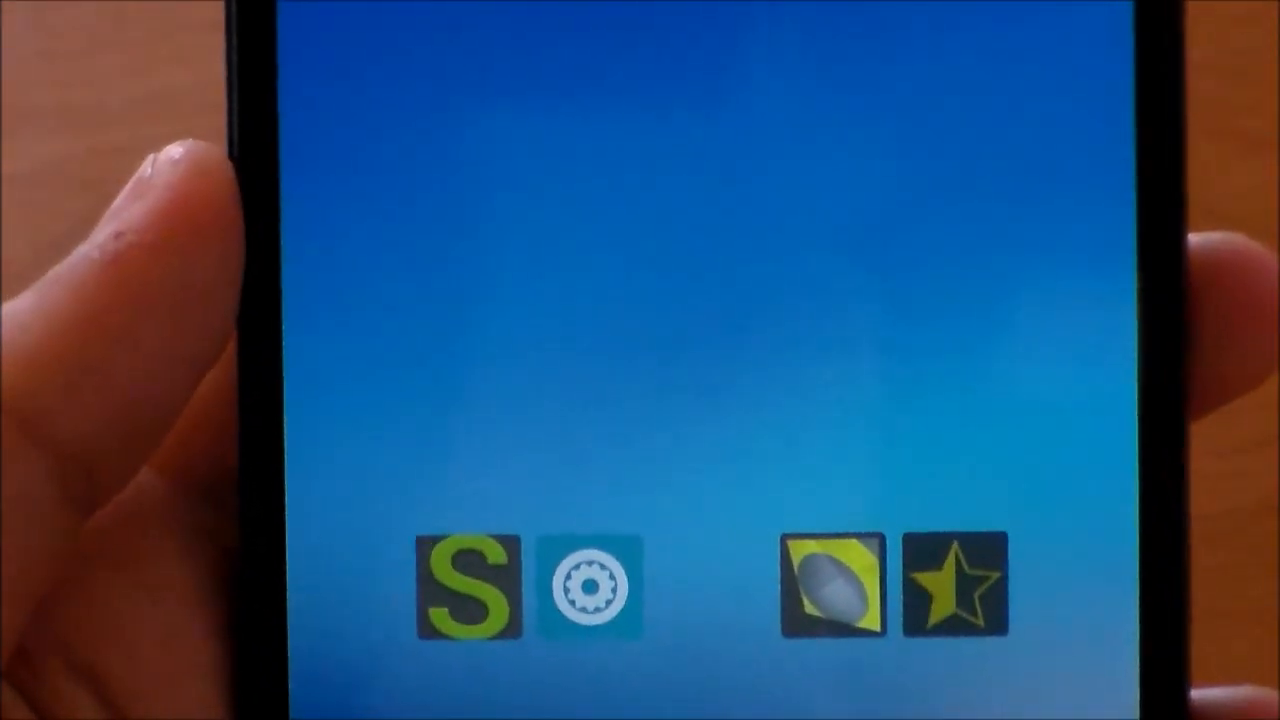
Launch SwipeBack from the home screen and scroll through its installed-apps list.
left_click(464, 585)
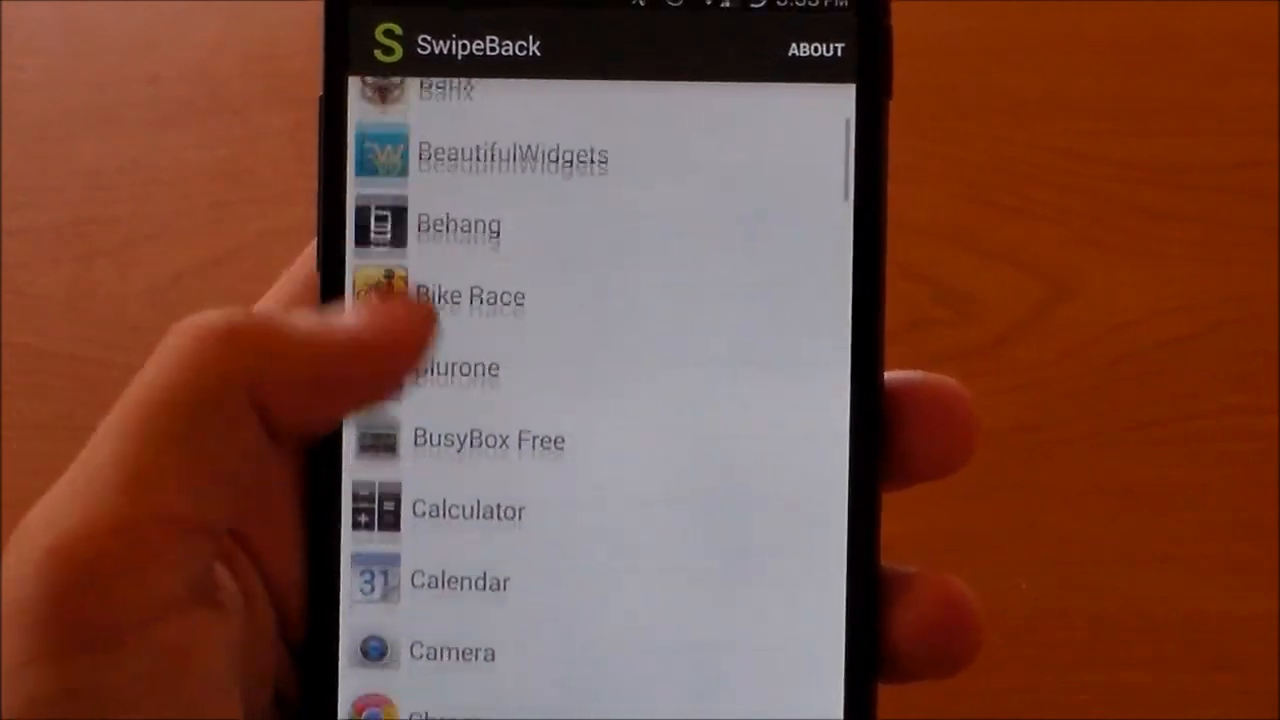
scroll("down", 3)
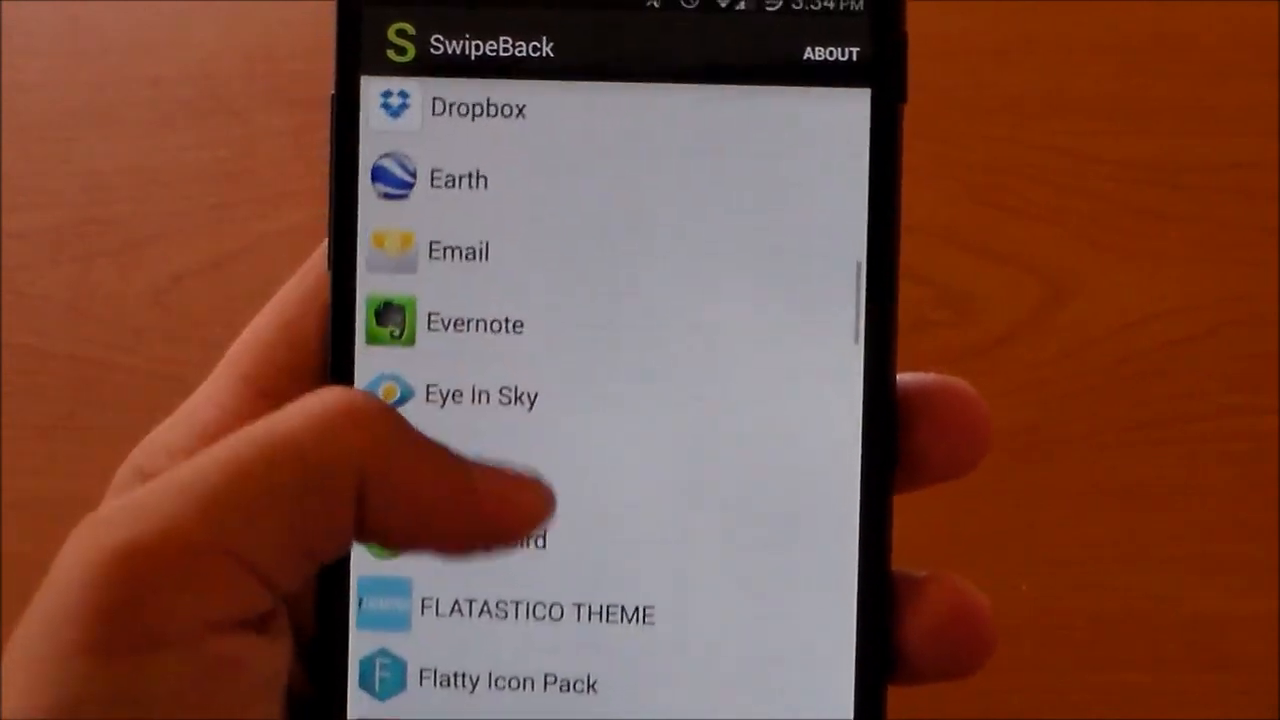
scroll("down", 3)
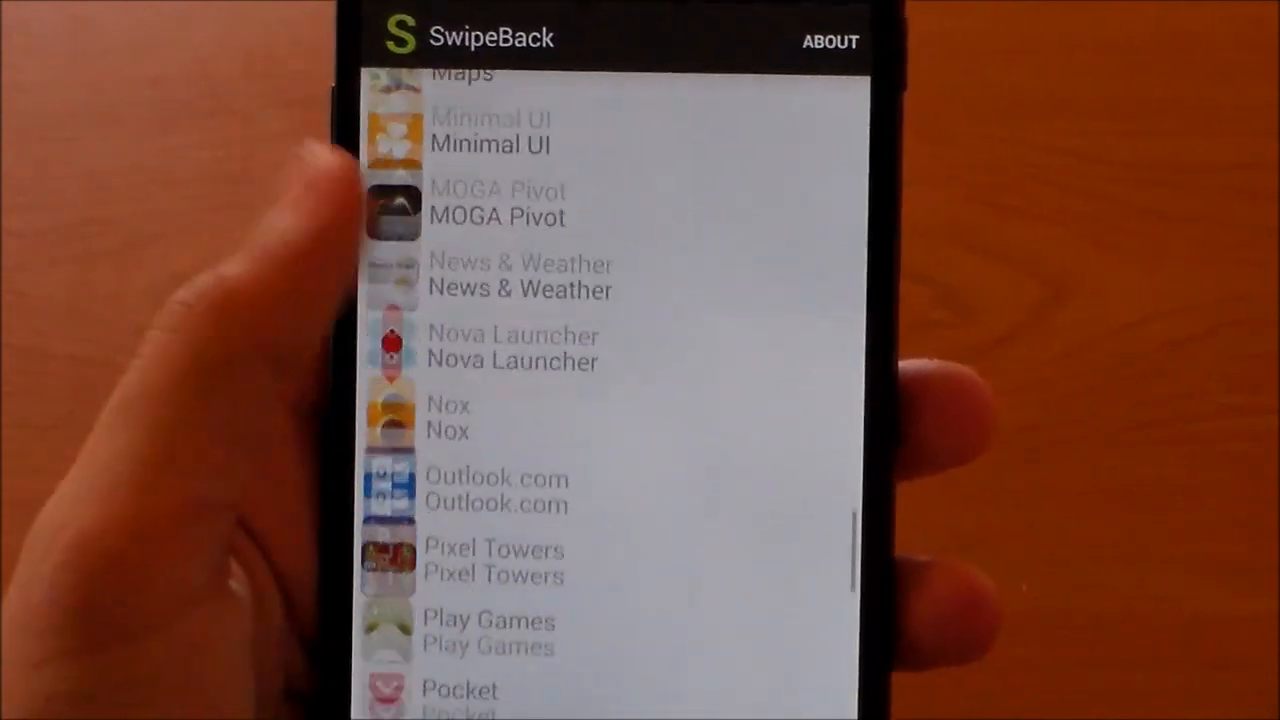
scroll("down", 3)
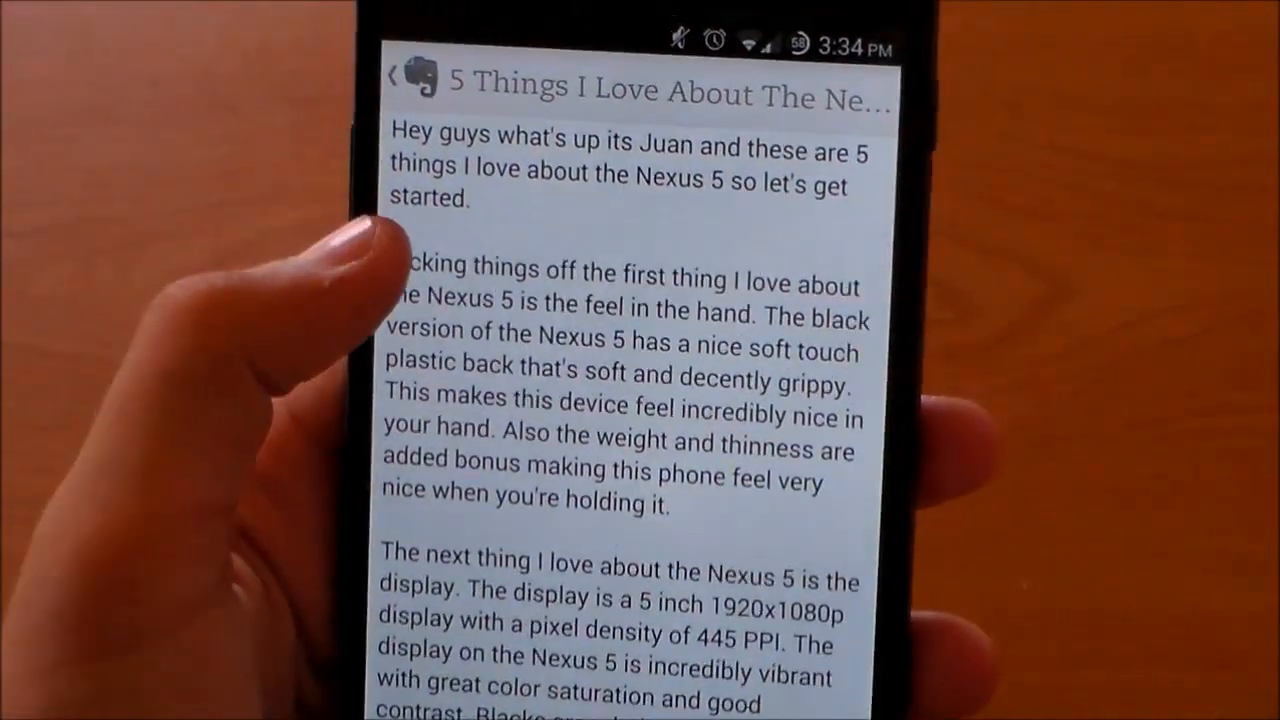
Leave the Evernote note and reach SwipeBack's Google+ settings, with swipe back off.
left_click(394, 77)
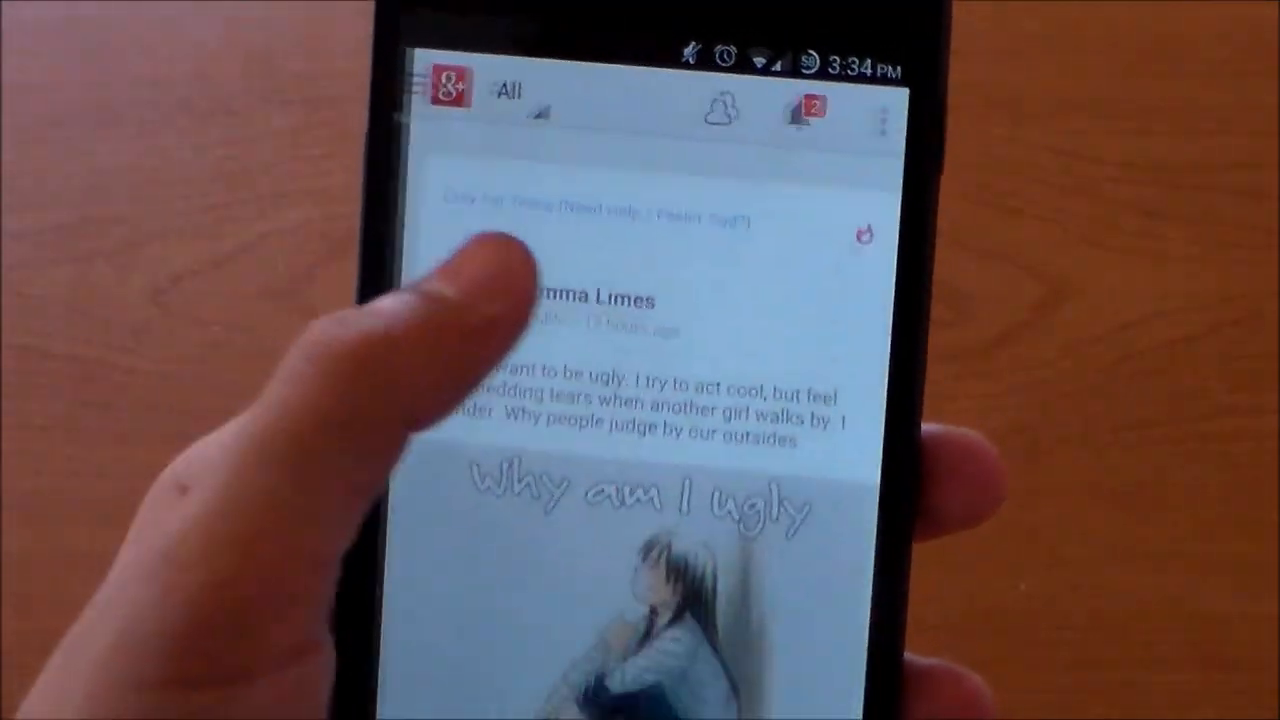
scroll("down", 3)
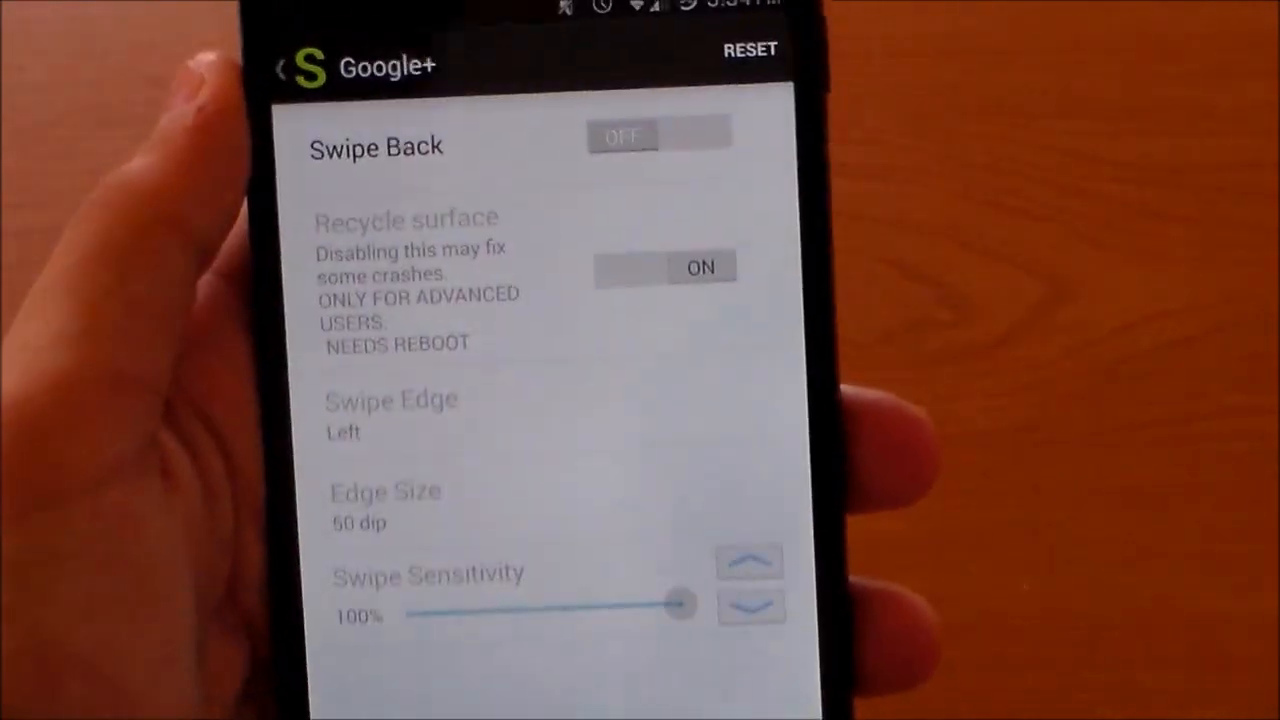
Exit SwipeBack's Google+ settings and launch an app from the app drawer.
left_click(280, 68)
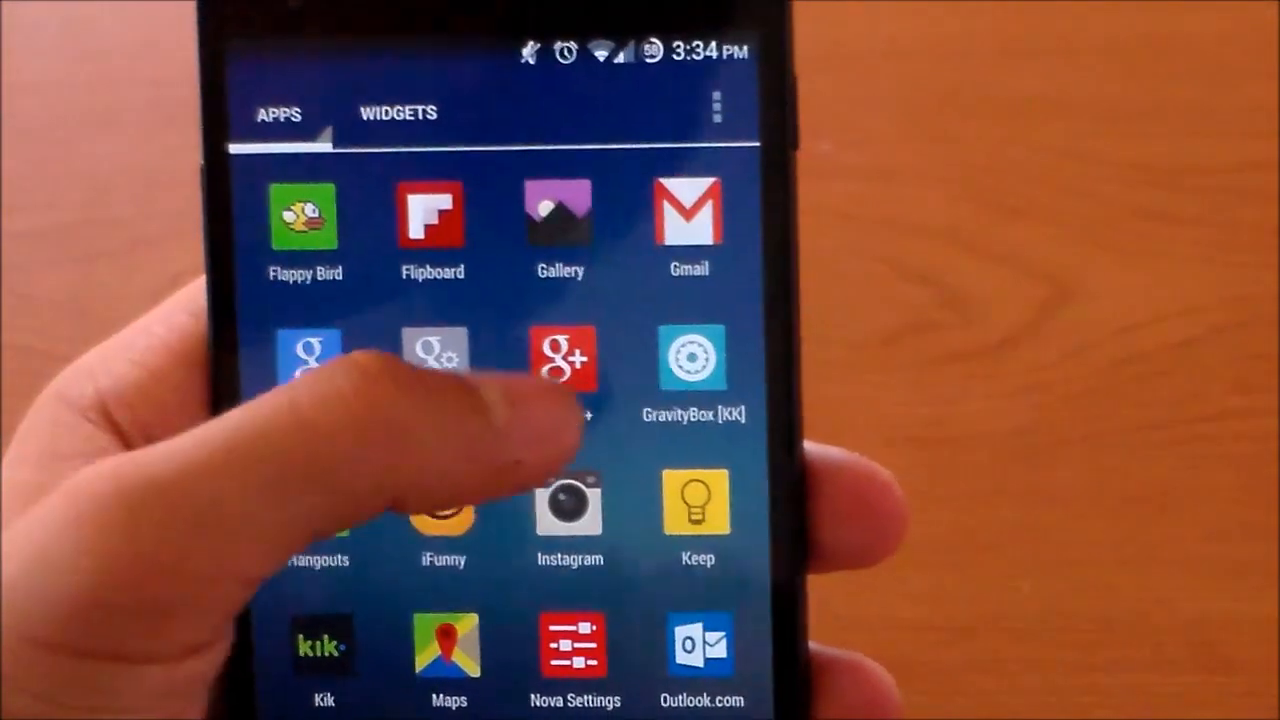
left_click(565, 360)
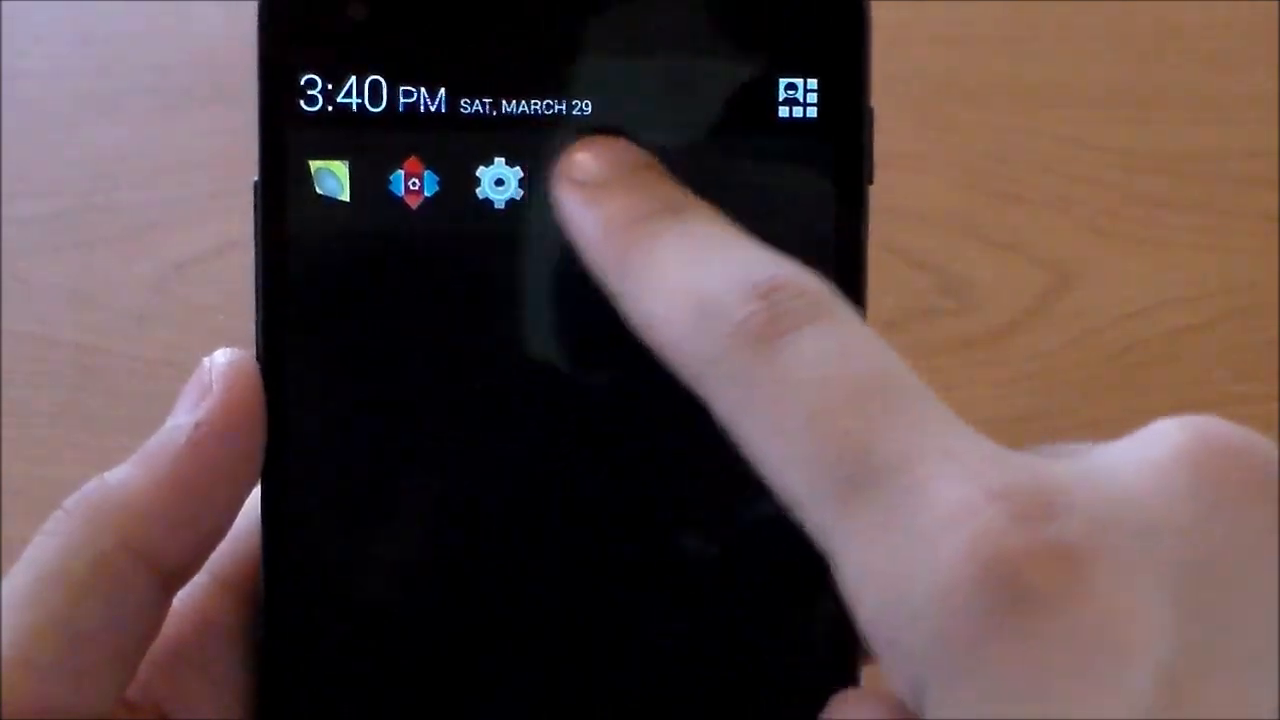
Launch Settings from the XHalo app bar as a floating window over the home screen.
left_click(498, 185)
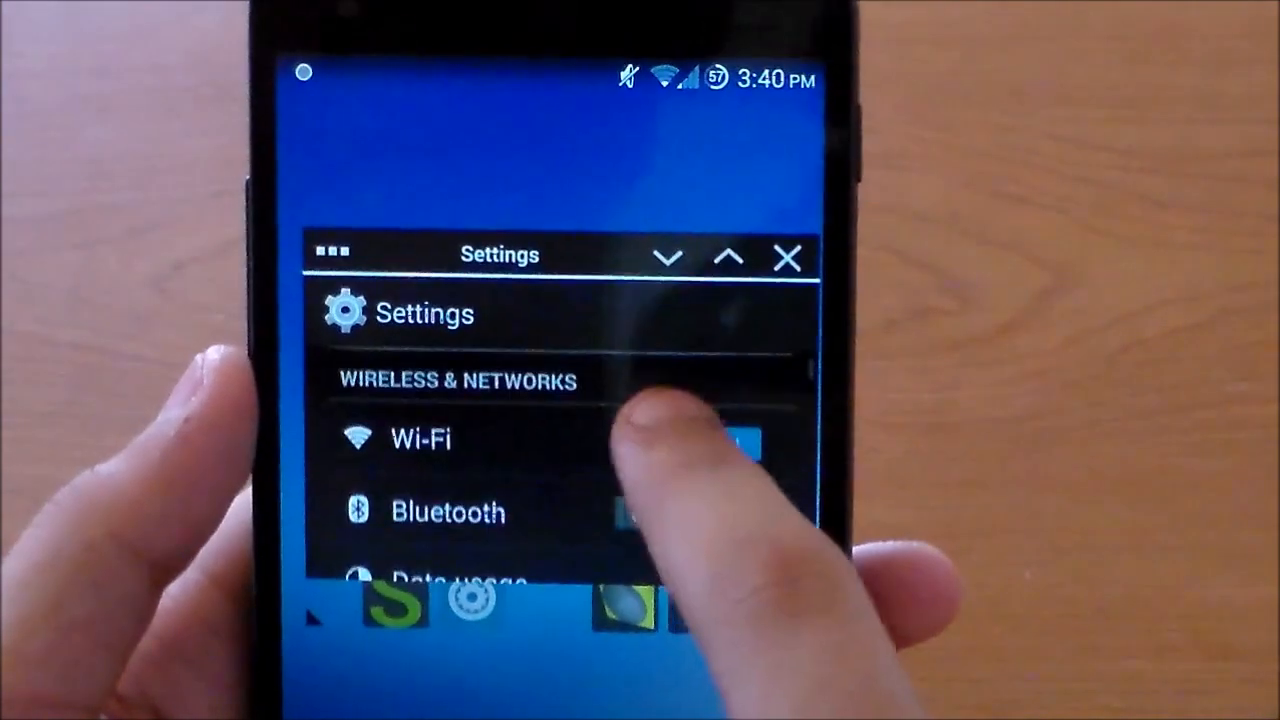
left_click(788, 257)
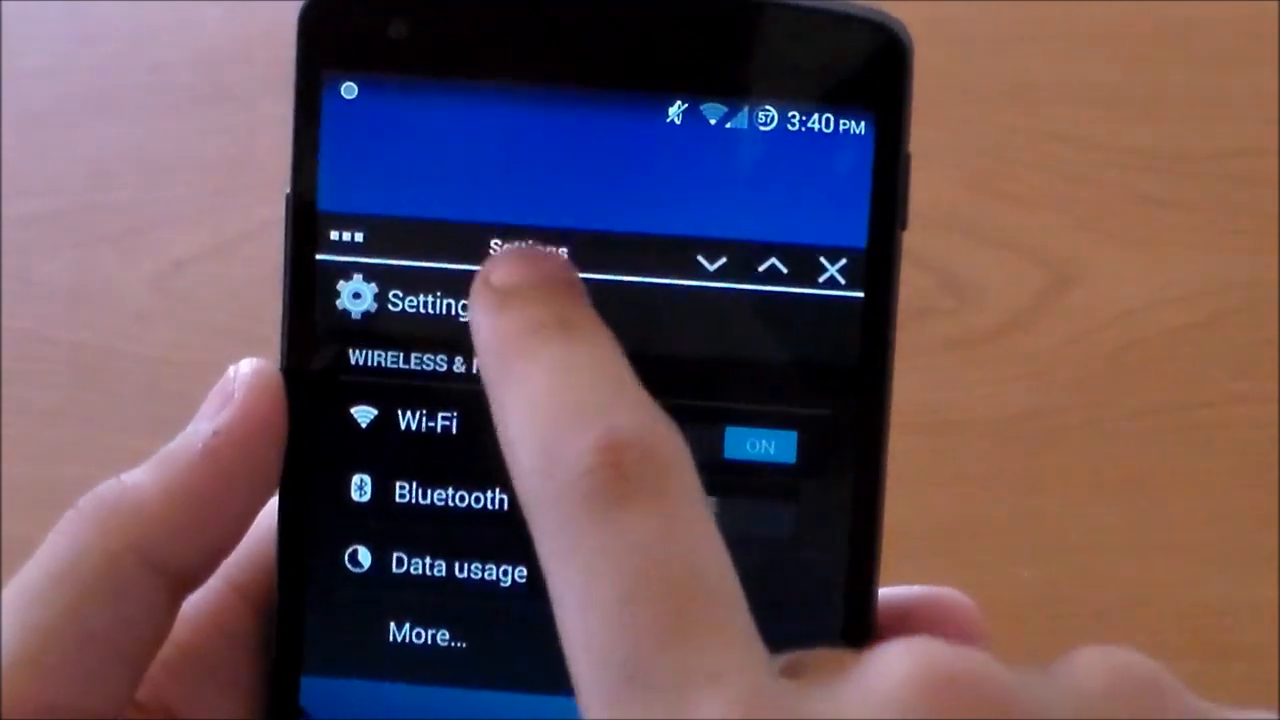
left_click(833, 268)
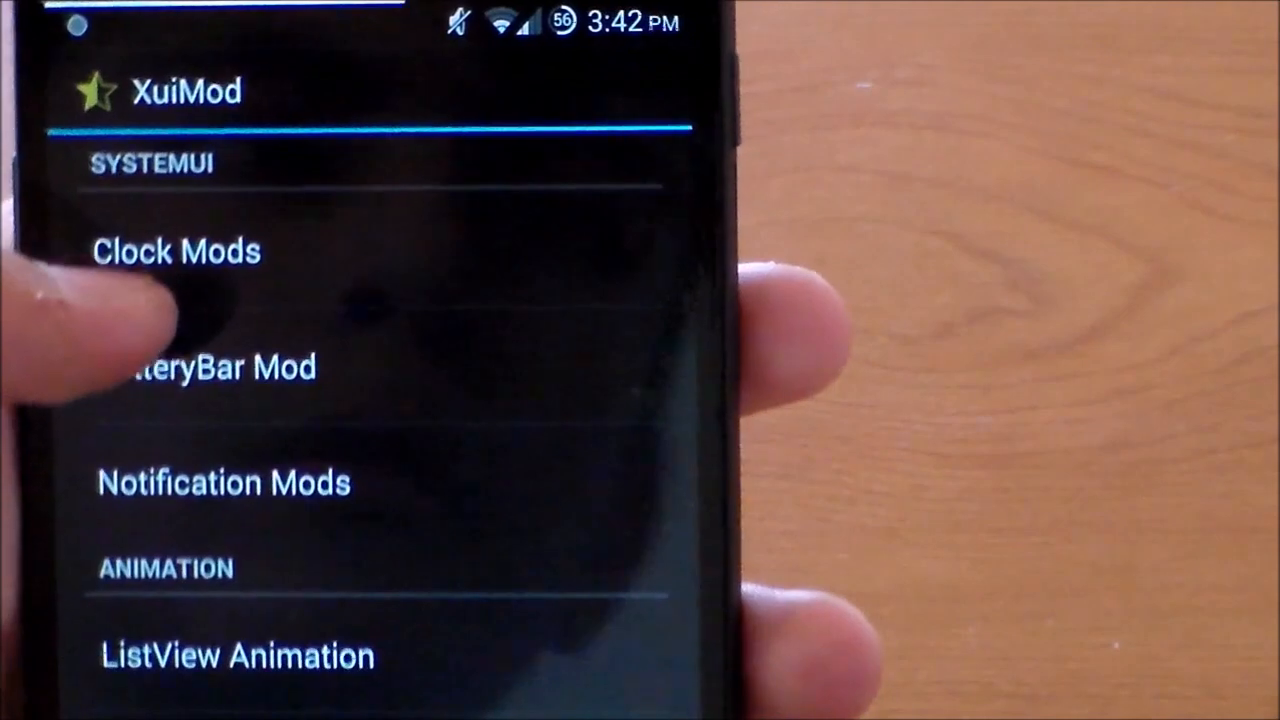
scroll("down", 3)
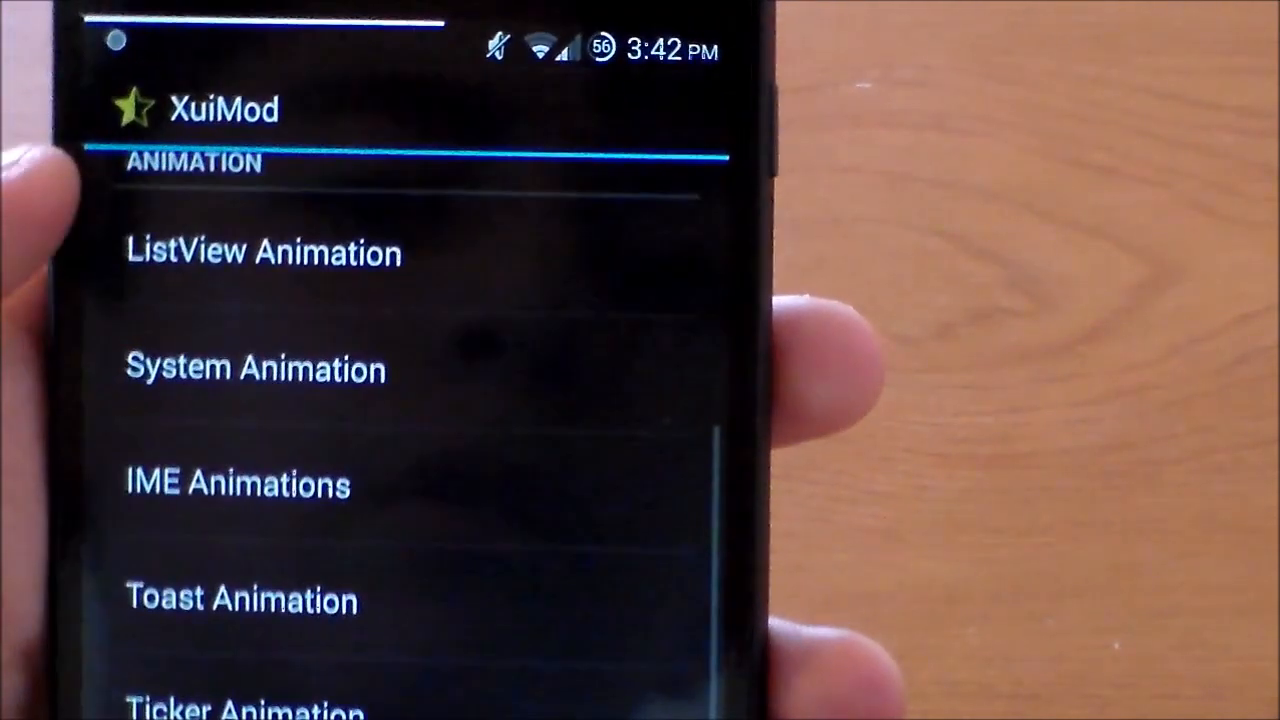
left_click(254, 368)
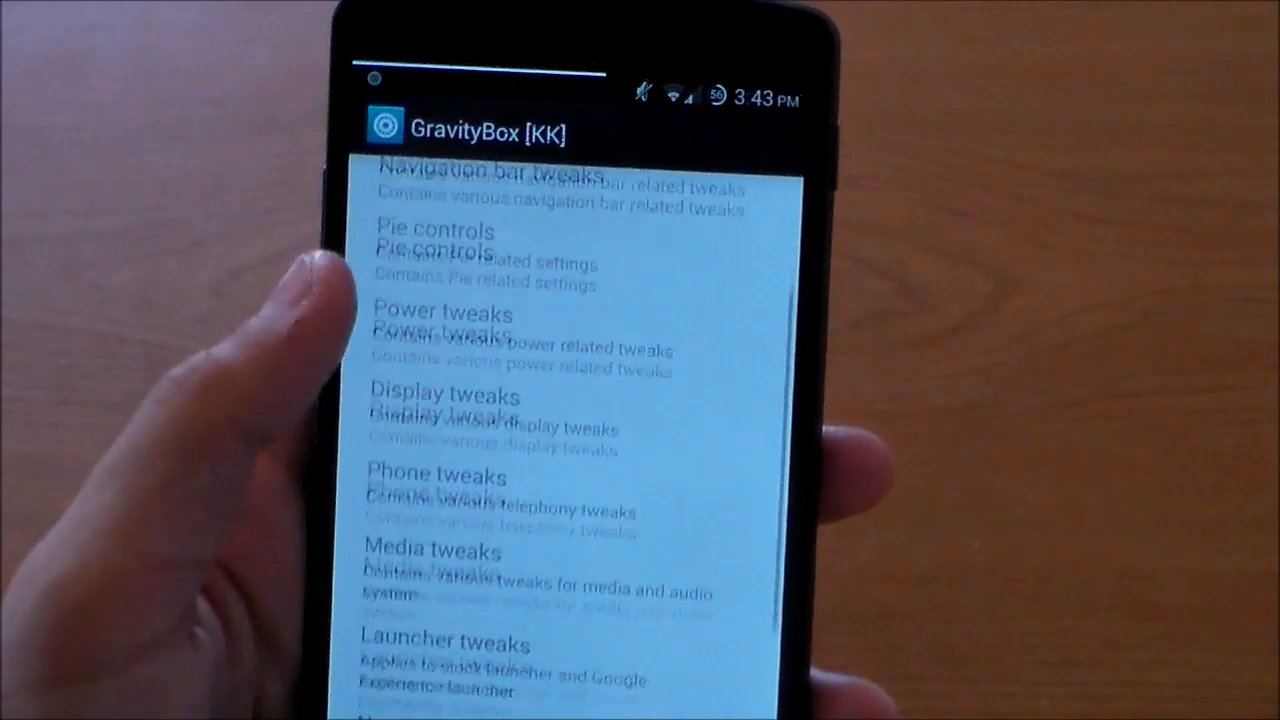
Open GravityBox Pie controls and set Enable pie controls to Always.
scroll("down", 3)
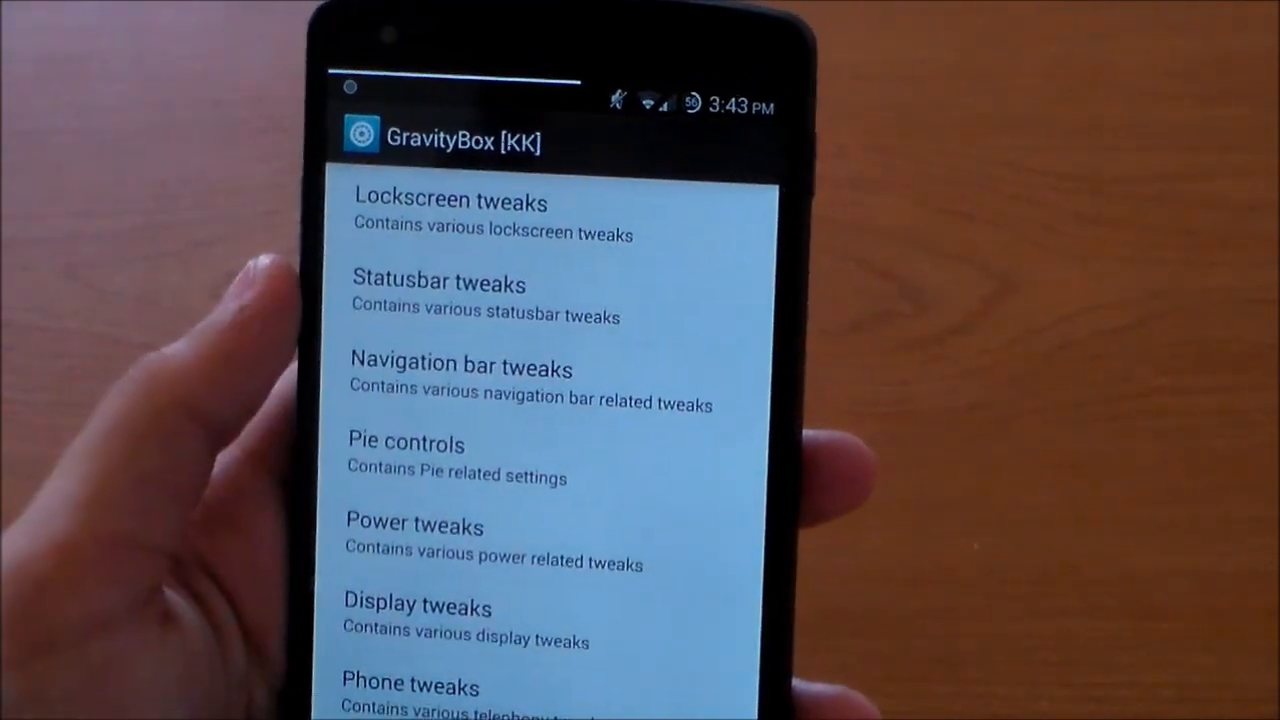
scroll("down", 3)
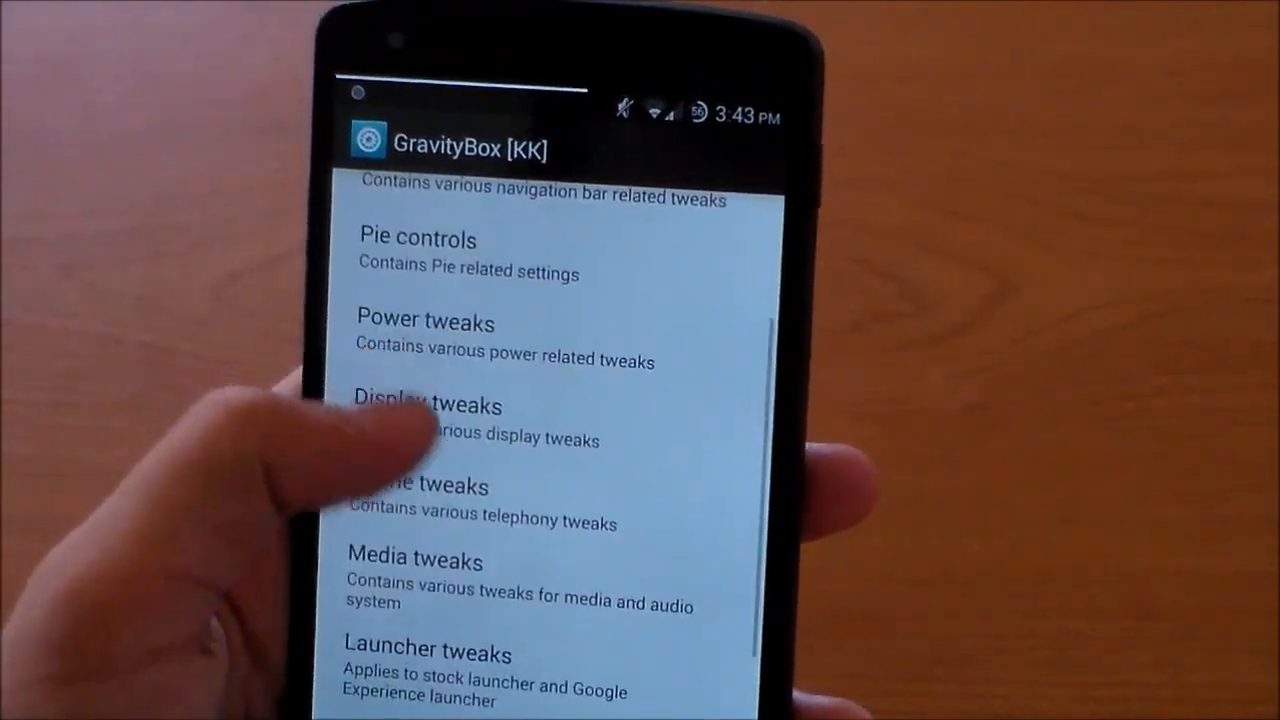
left_click(417, 255)
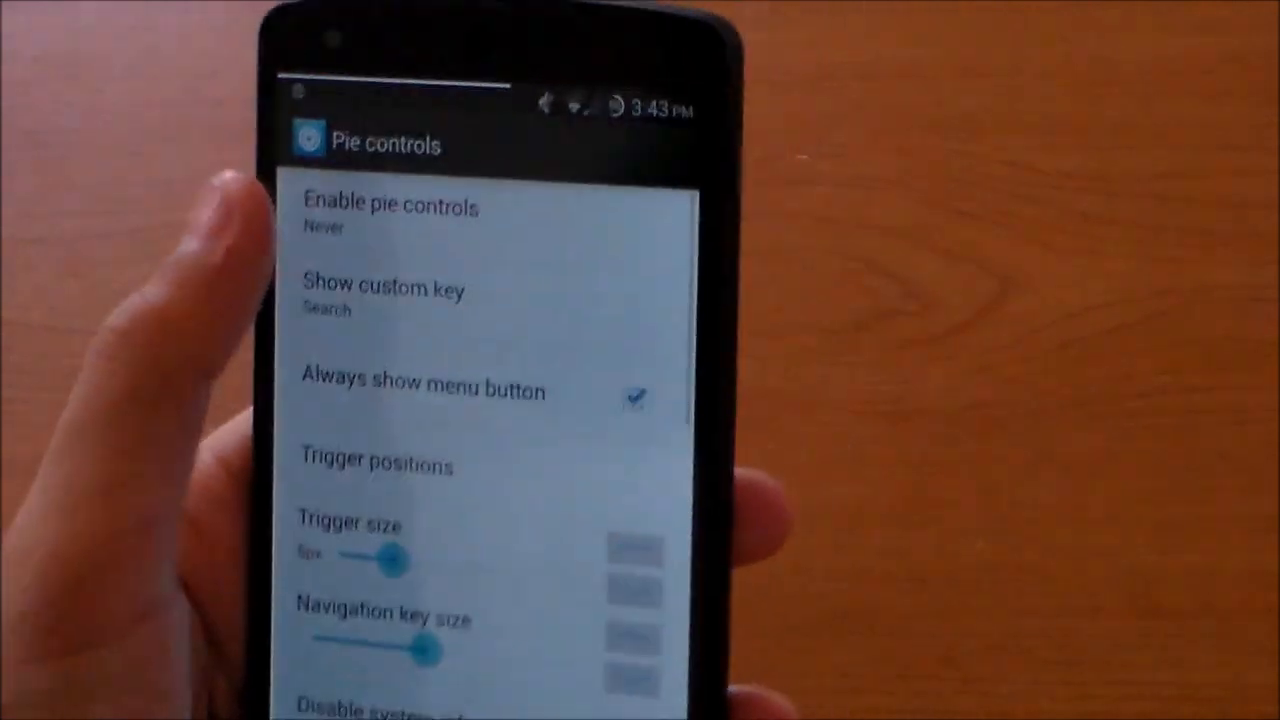
left_click(390, 215)
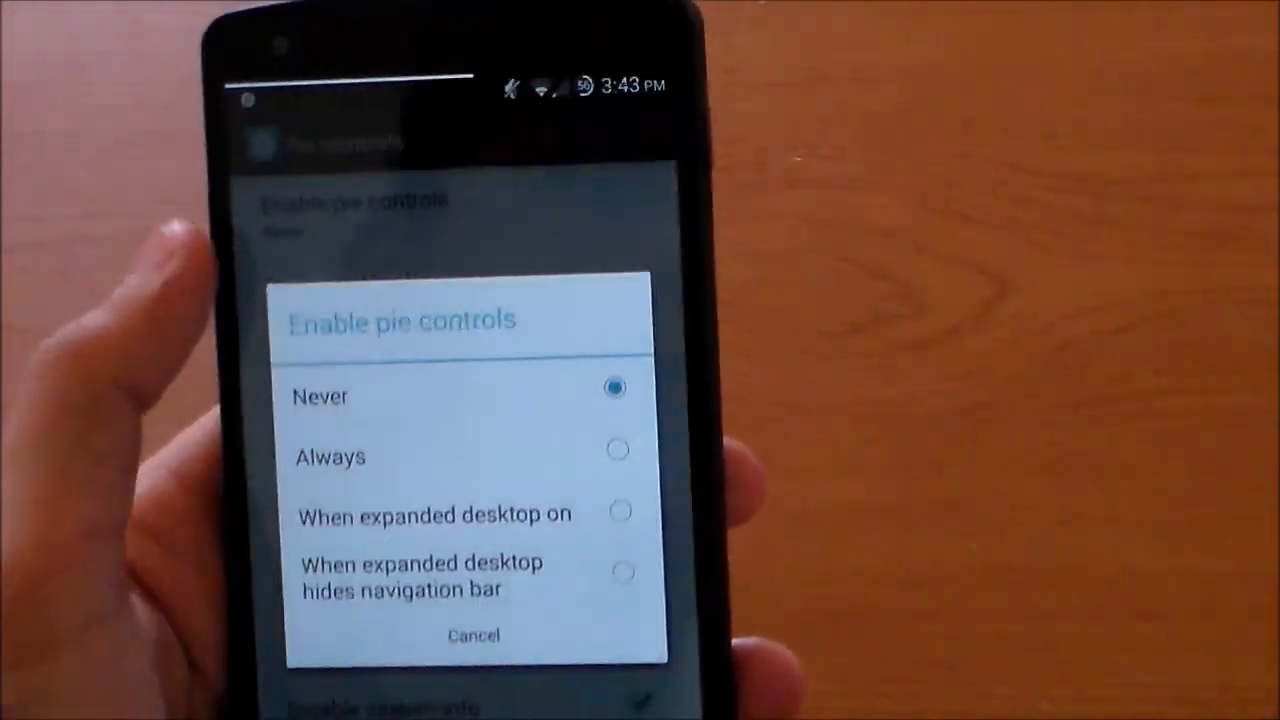
left_click(330, 457)
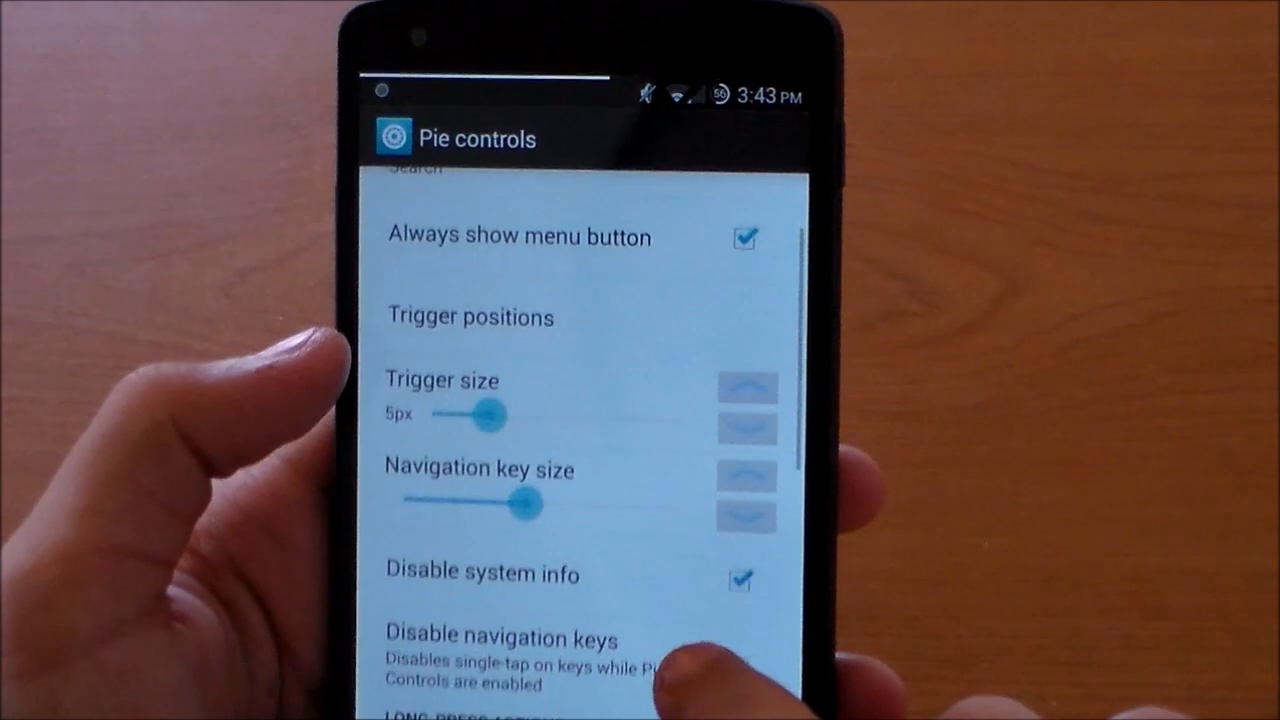
Uncheck Disable system info and drag the pie trigger size slider to 15px.
scroll("down", 3)
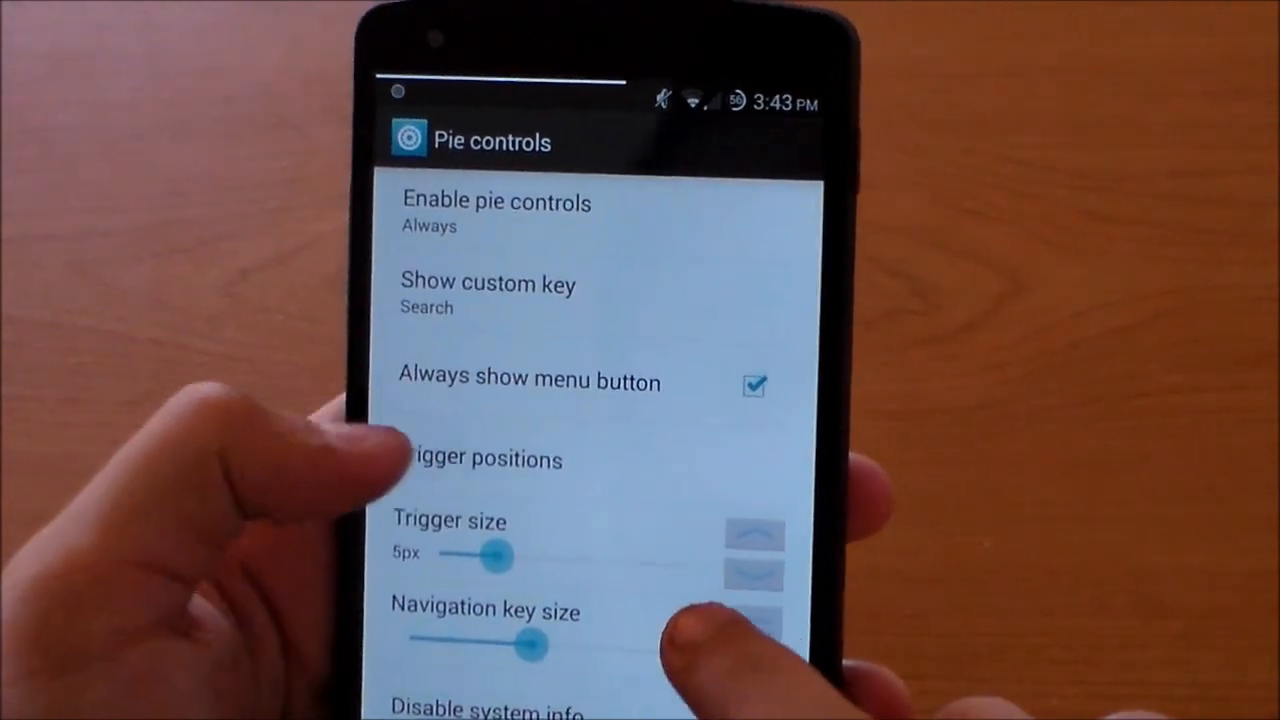
left_click(483, 458)
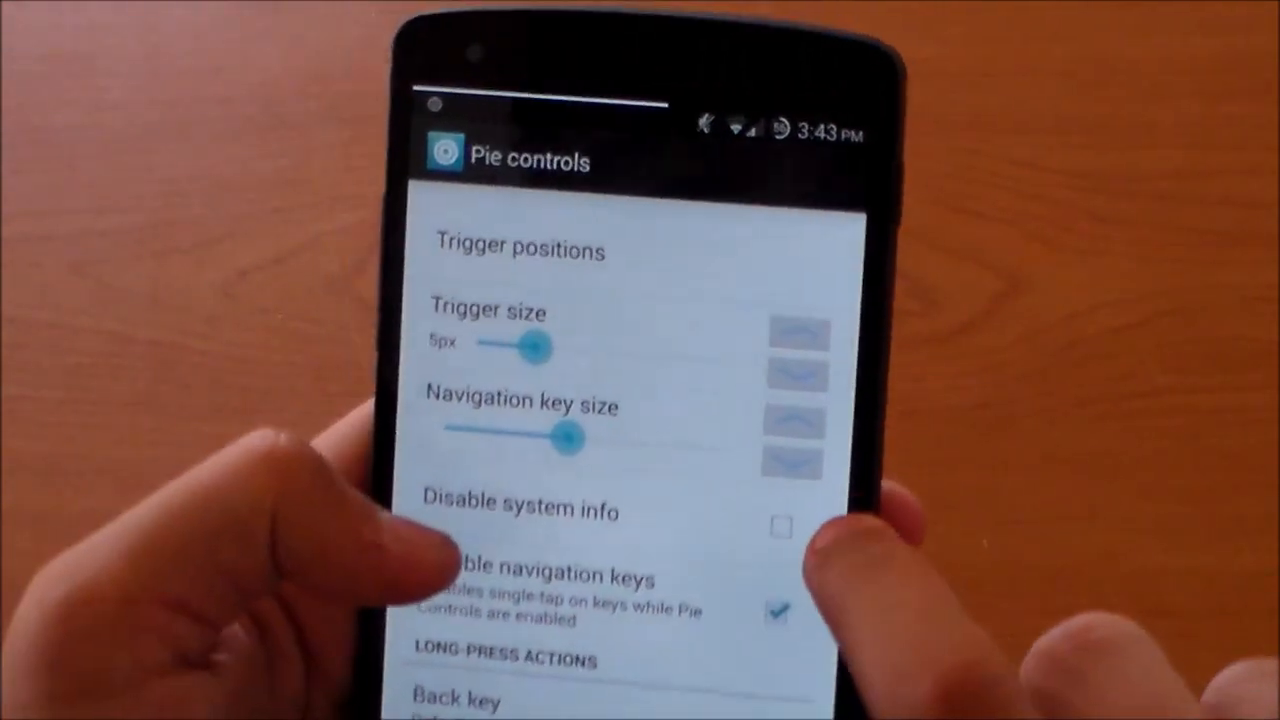
scroll("down", 3)
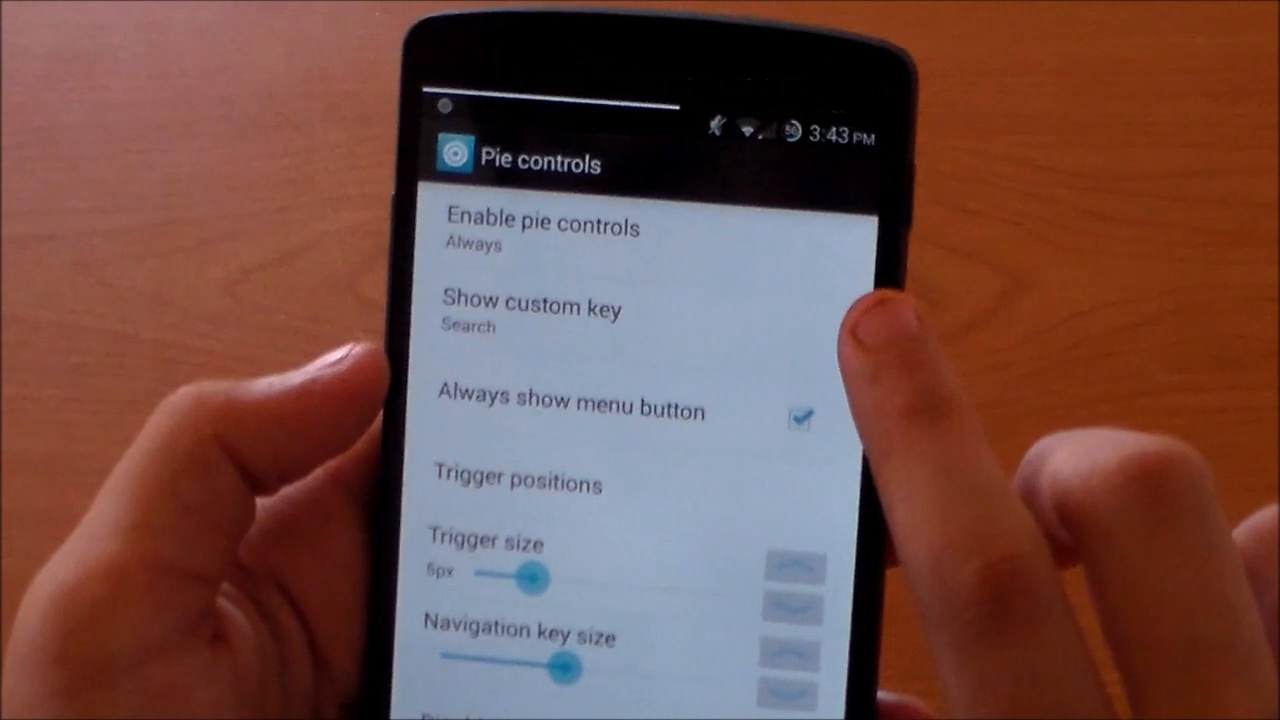
left_click_drag(530, 577, 595, 577)
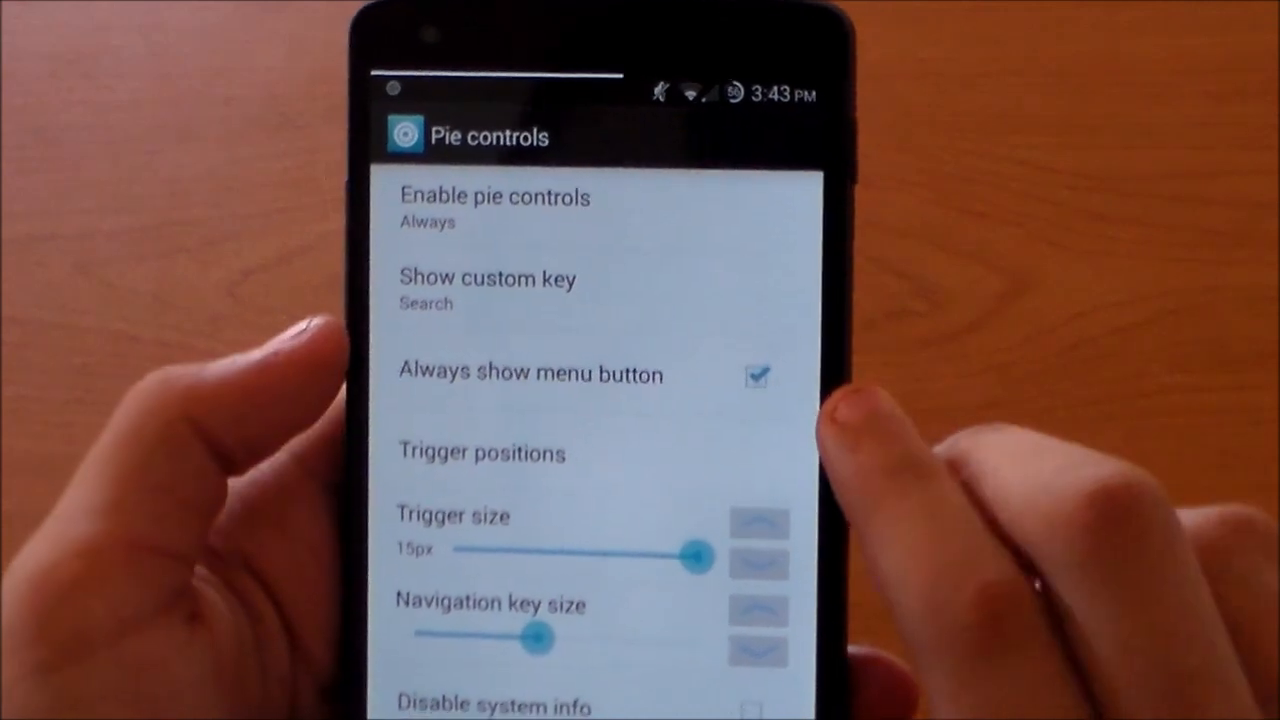
left_click(483, 451)
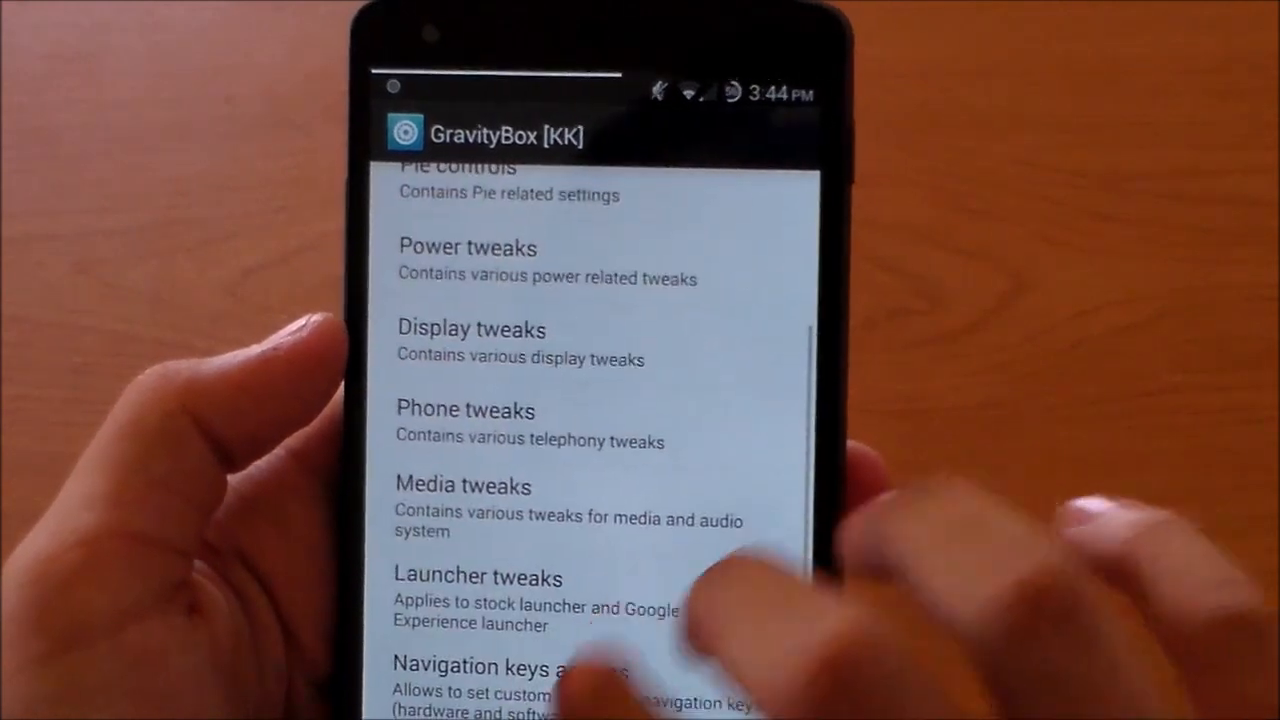
left_click(465, 410)
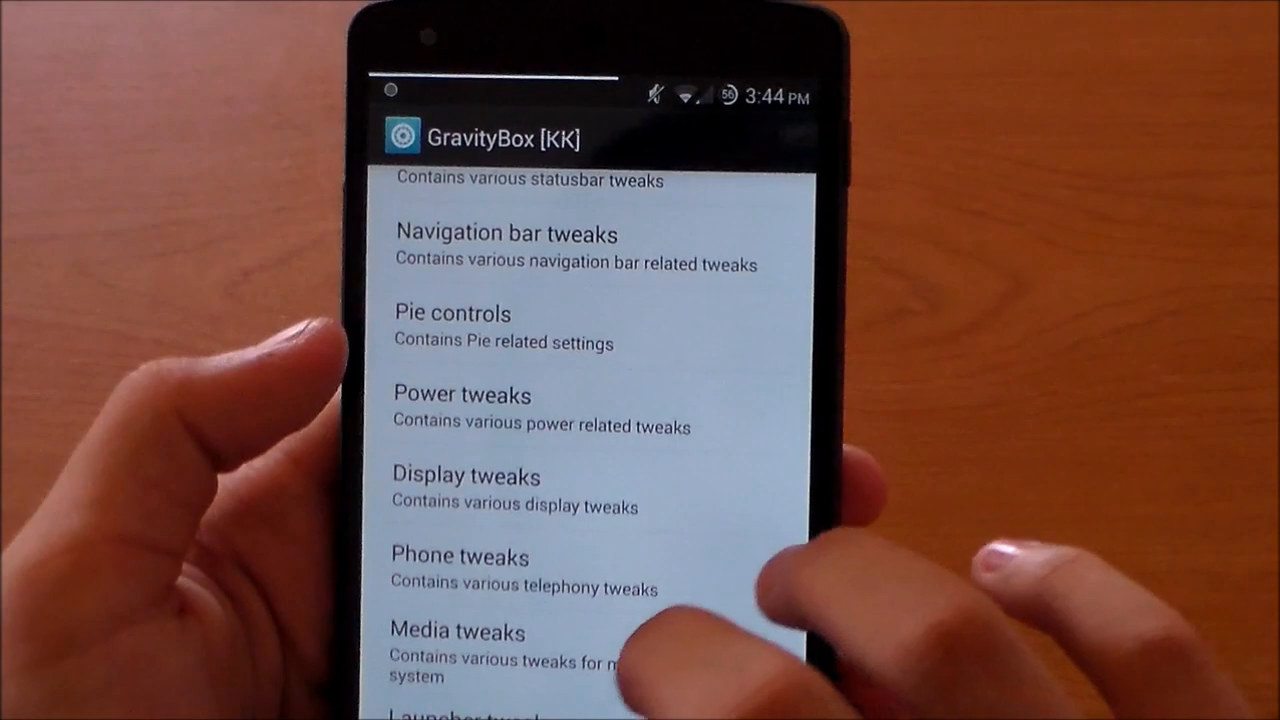
scroll("down", 3)
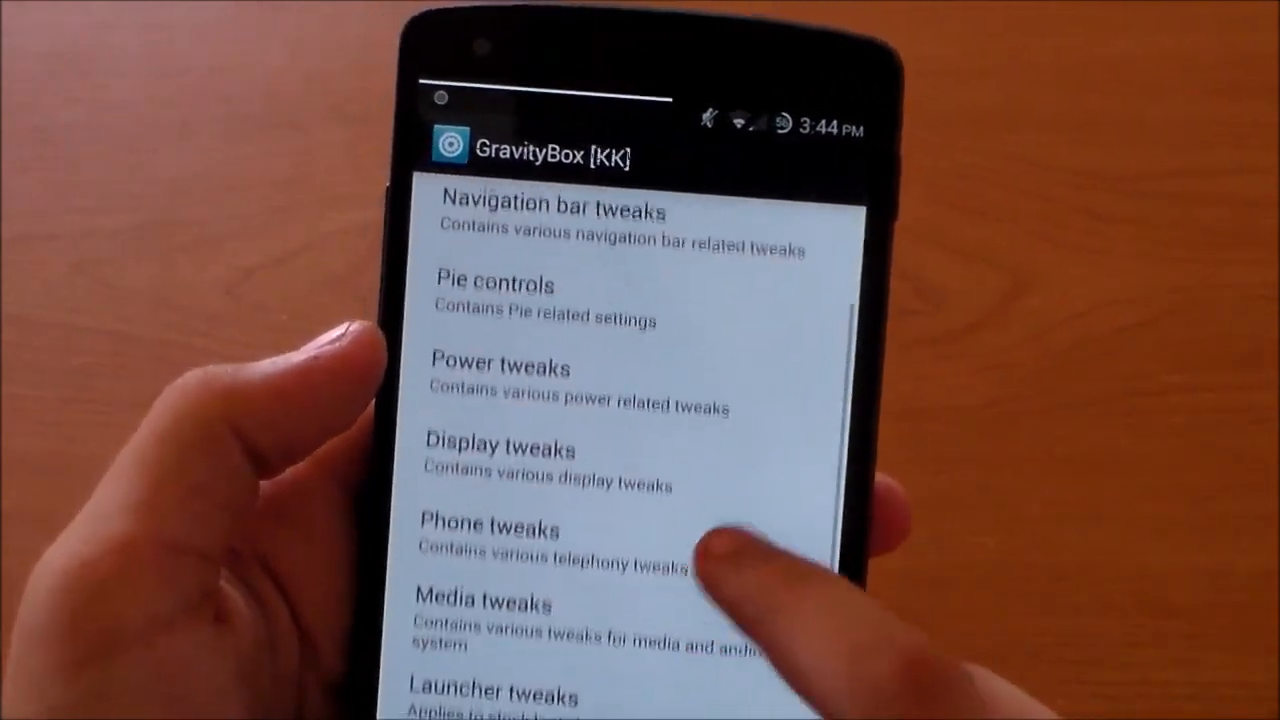
scroll("down", 3)
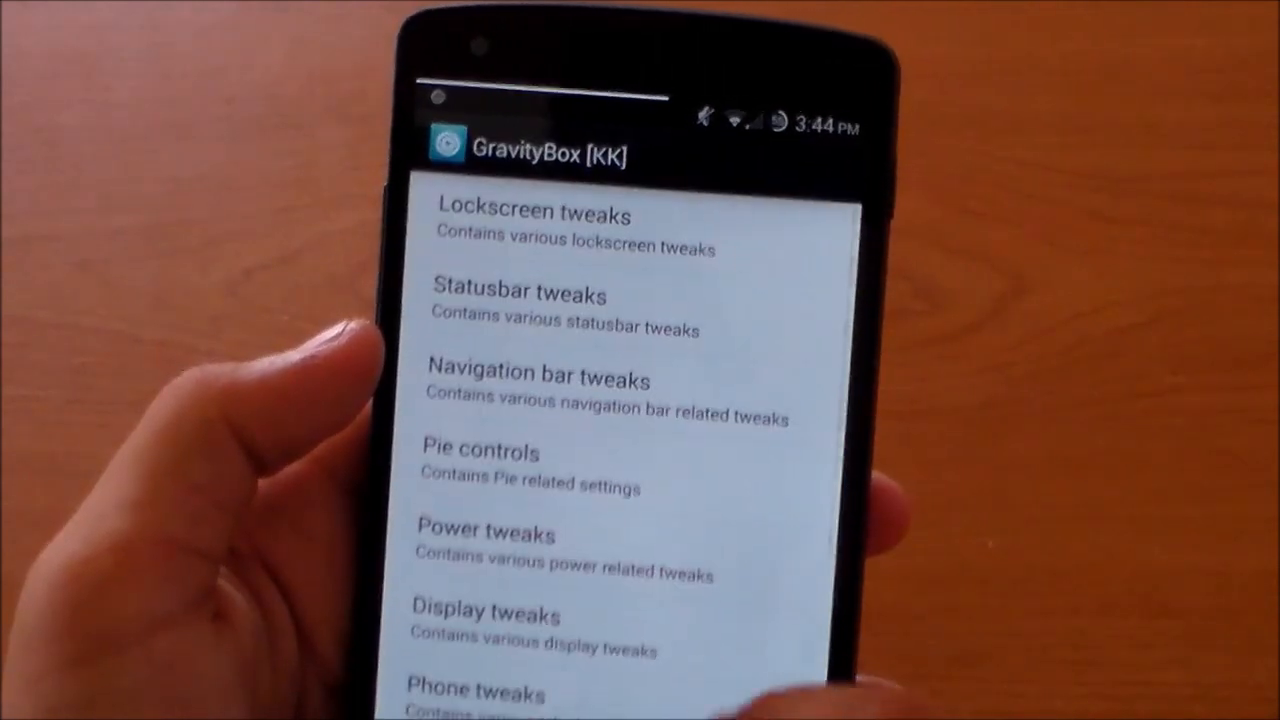